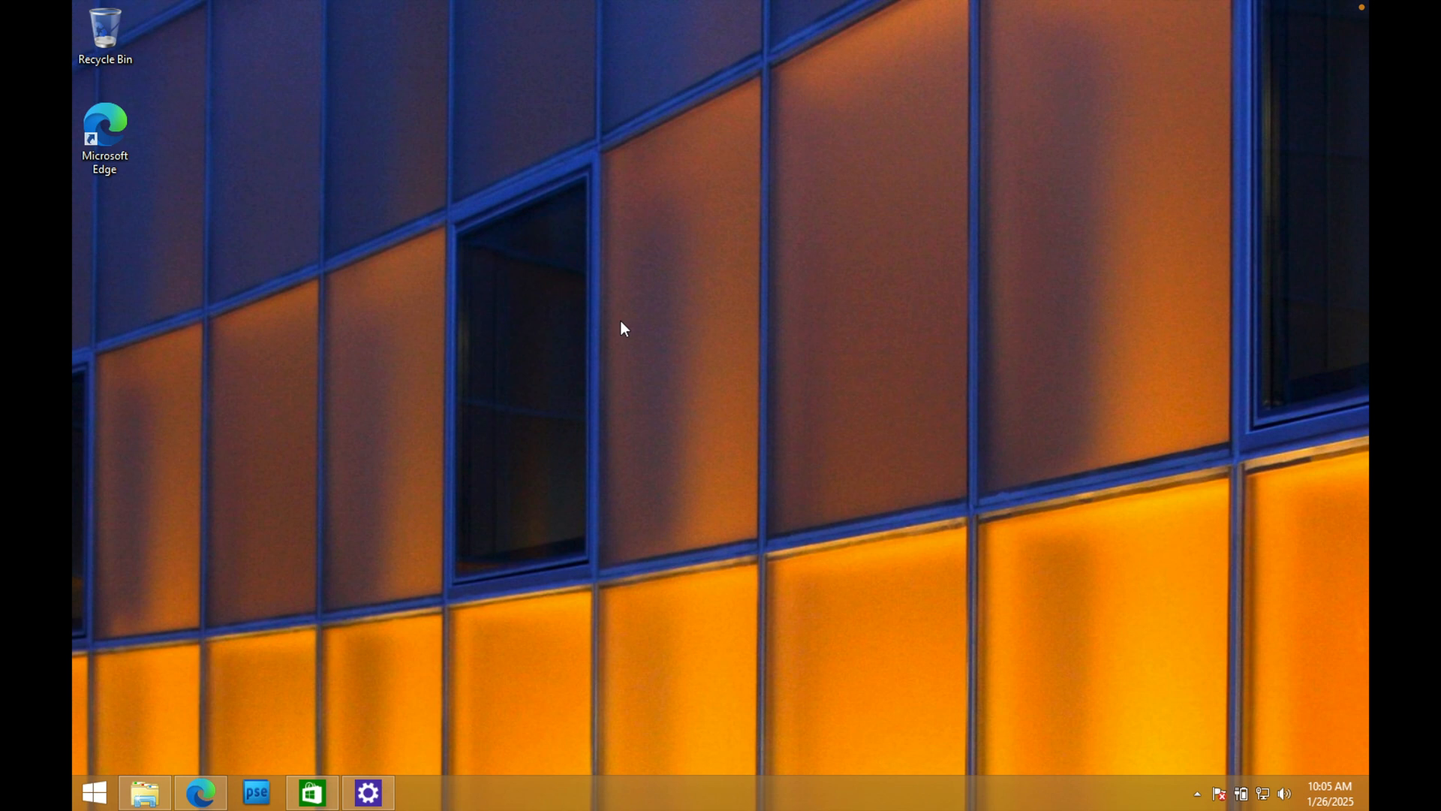
mouse_move(251, 650)
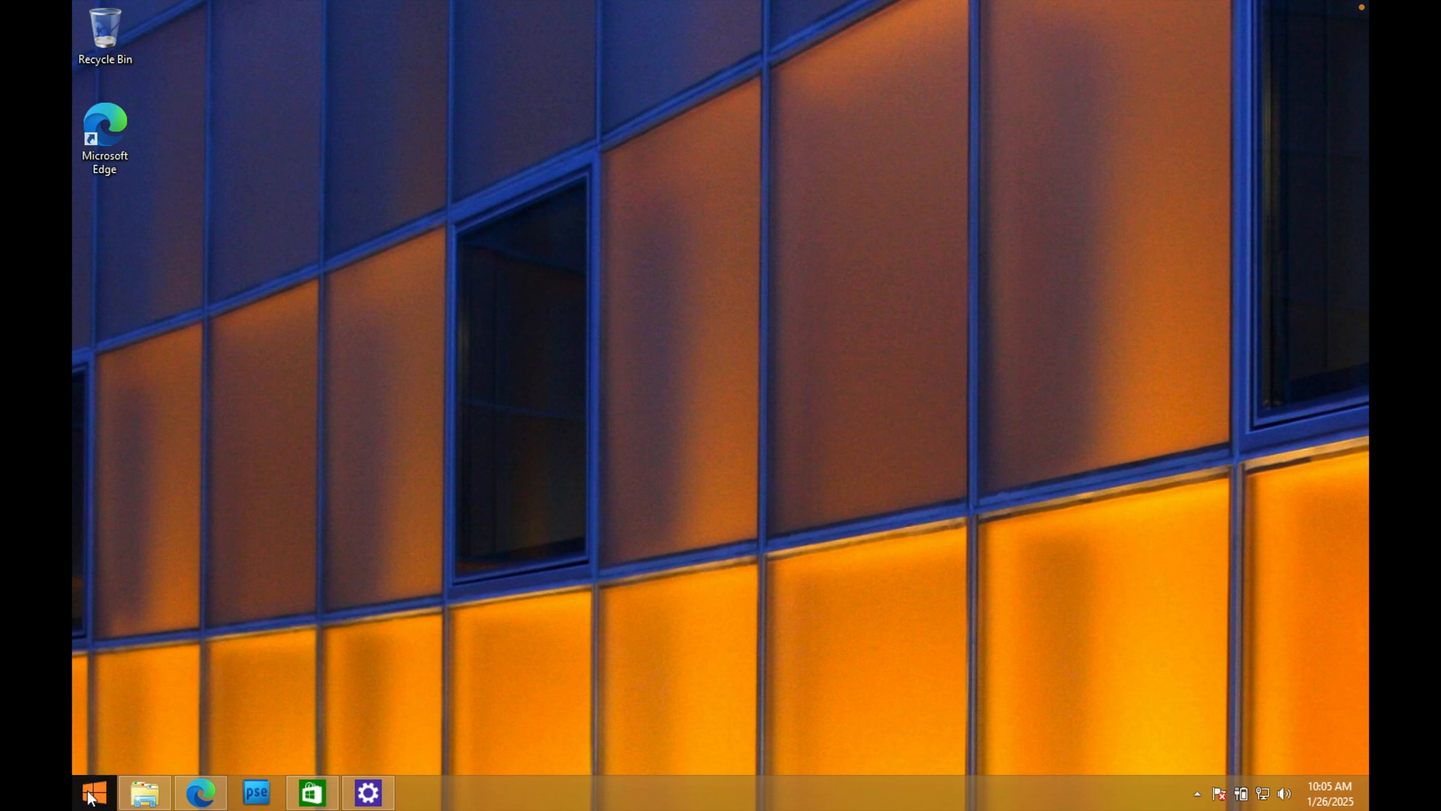
Step: Bring up the Start screen from the taskbar and look over its app tiles
click(93, 791)
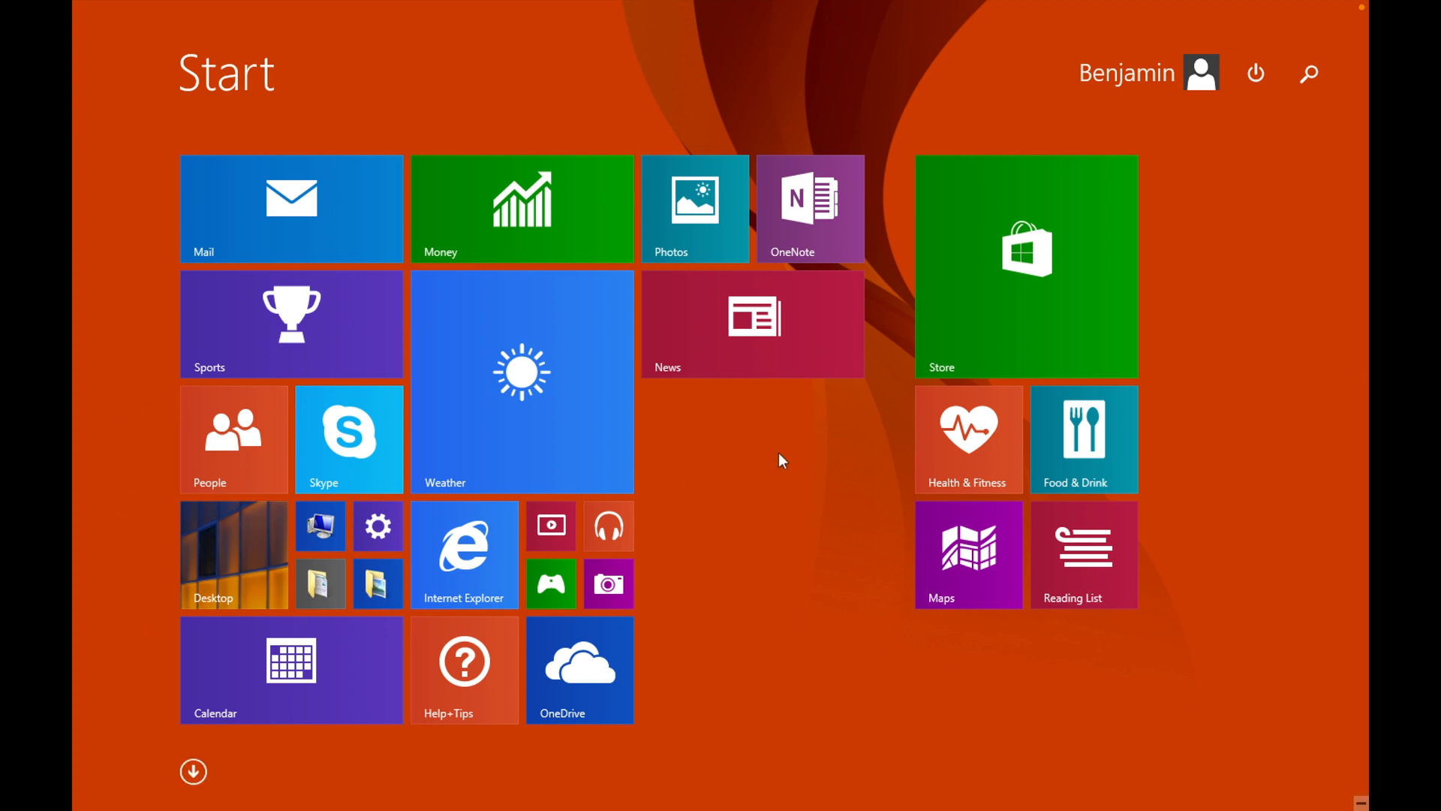
mouse_move(774, 466)
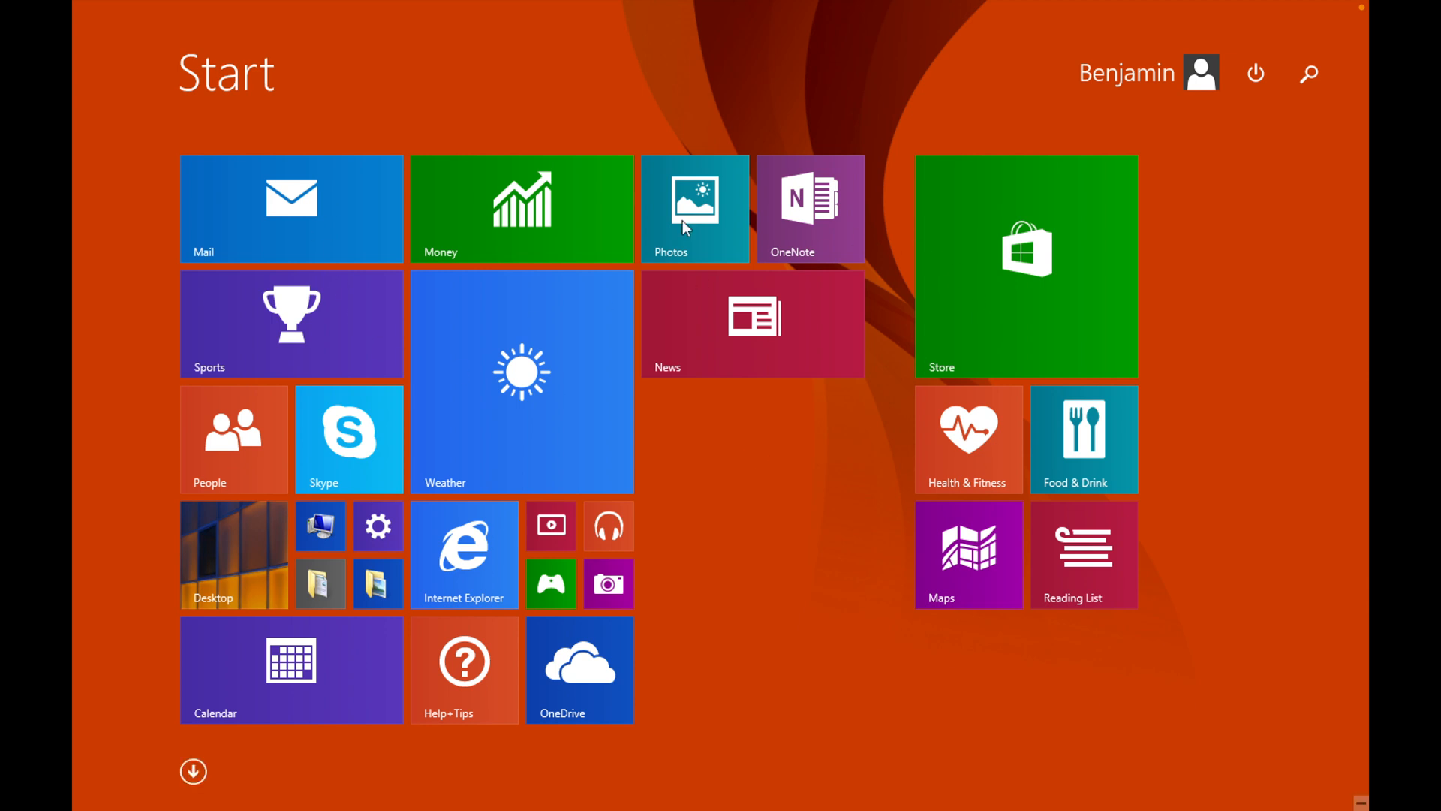
mouse_move(770, 547)
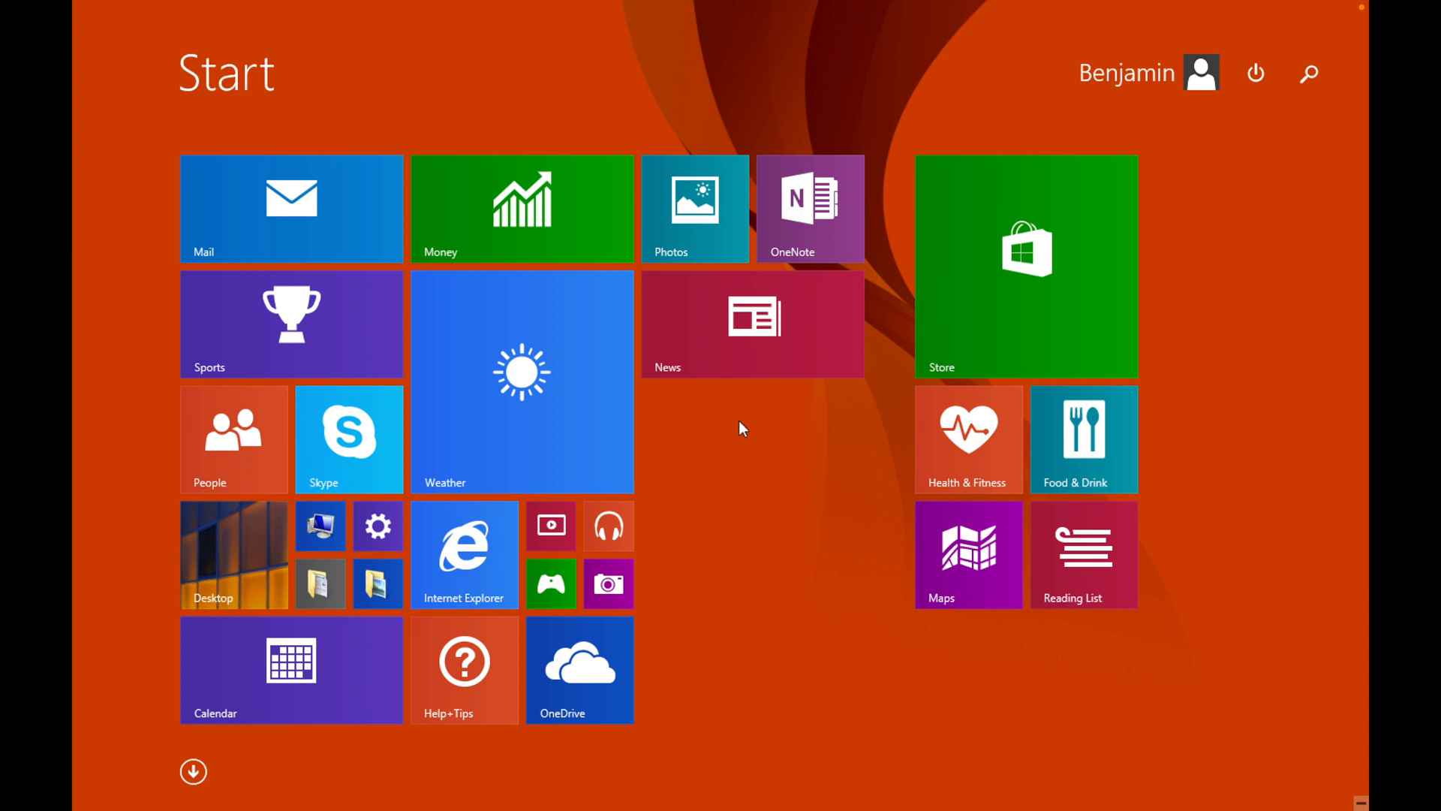
mouse_move(802, 243)
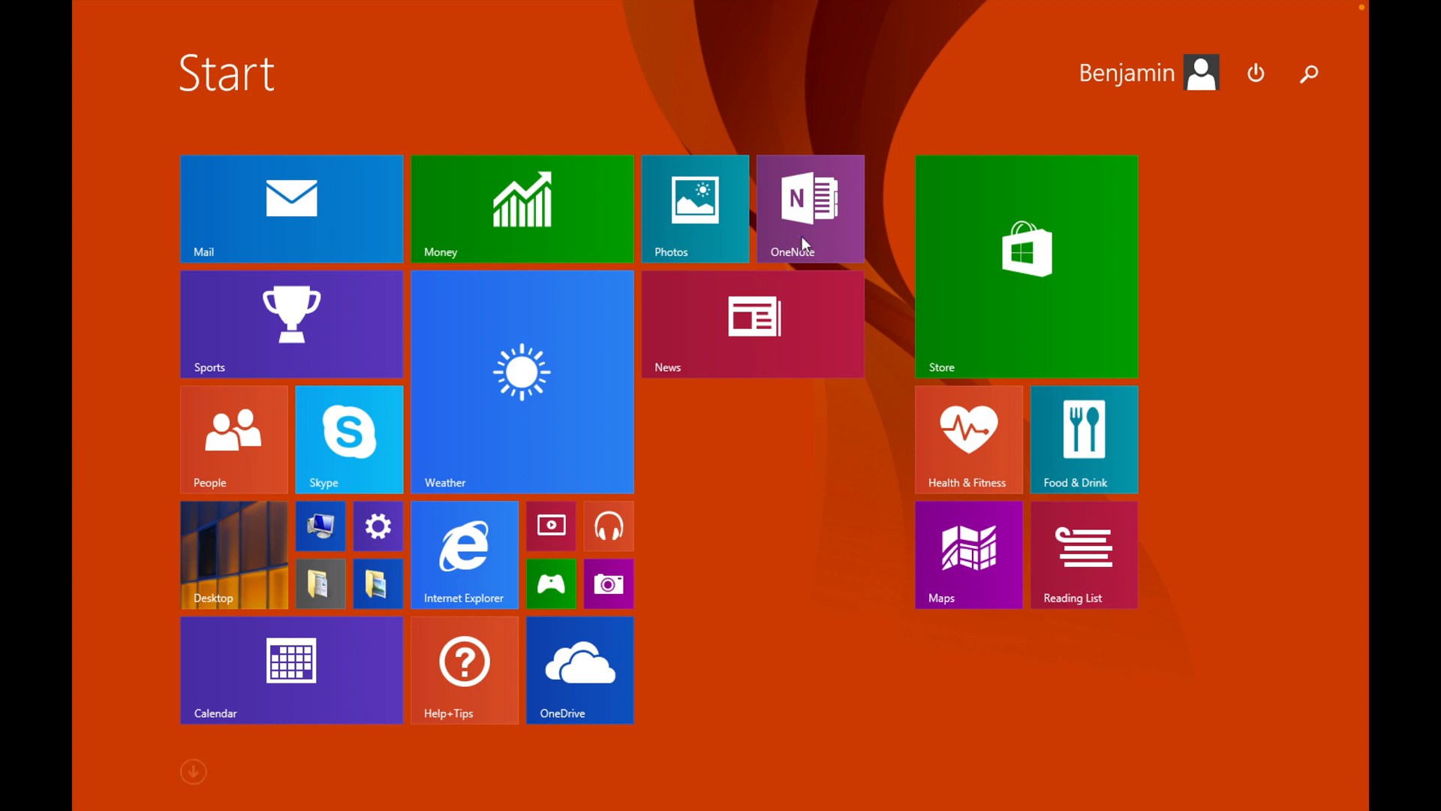
mouse_move(810, 207)
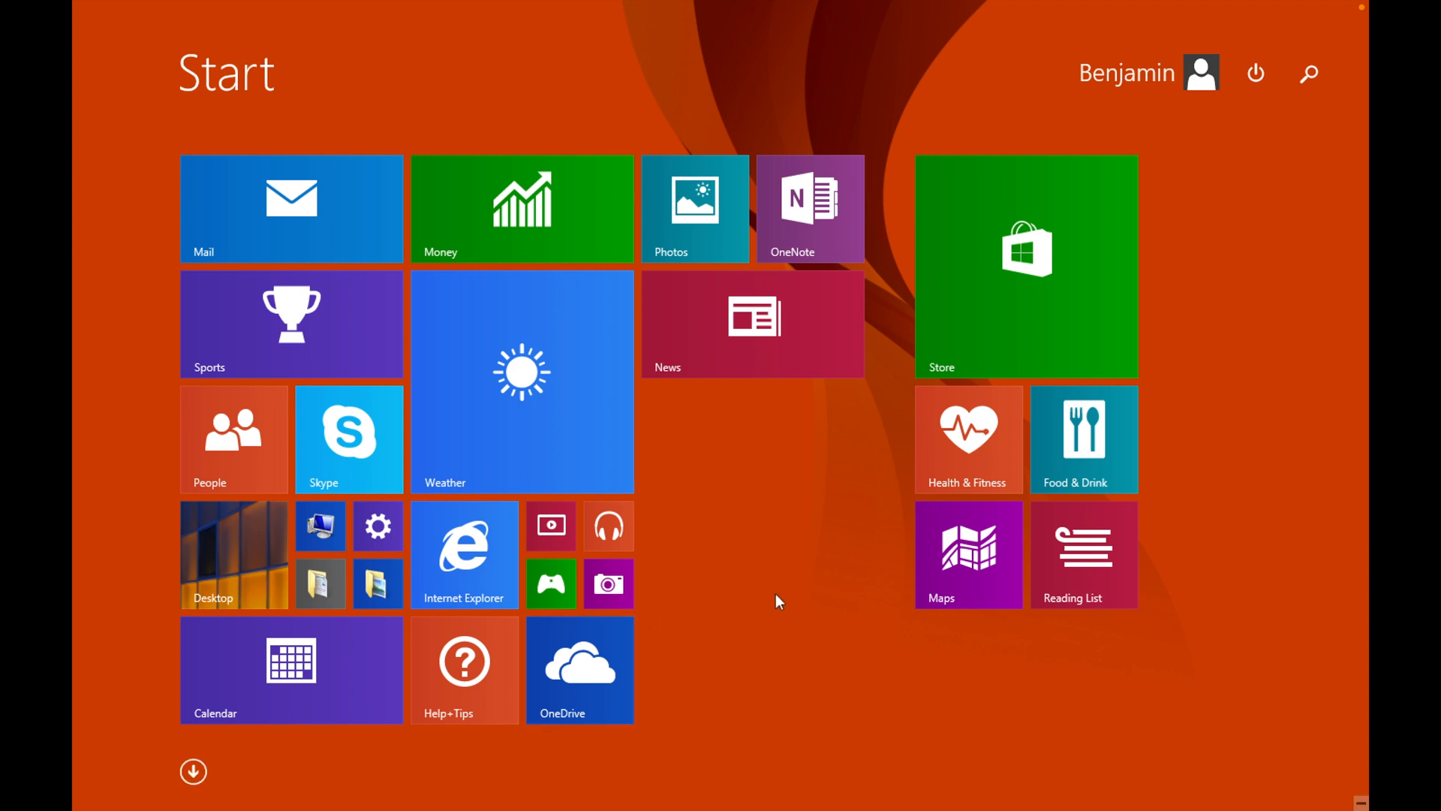
click(194, 770)
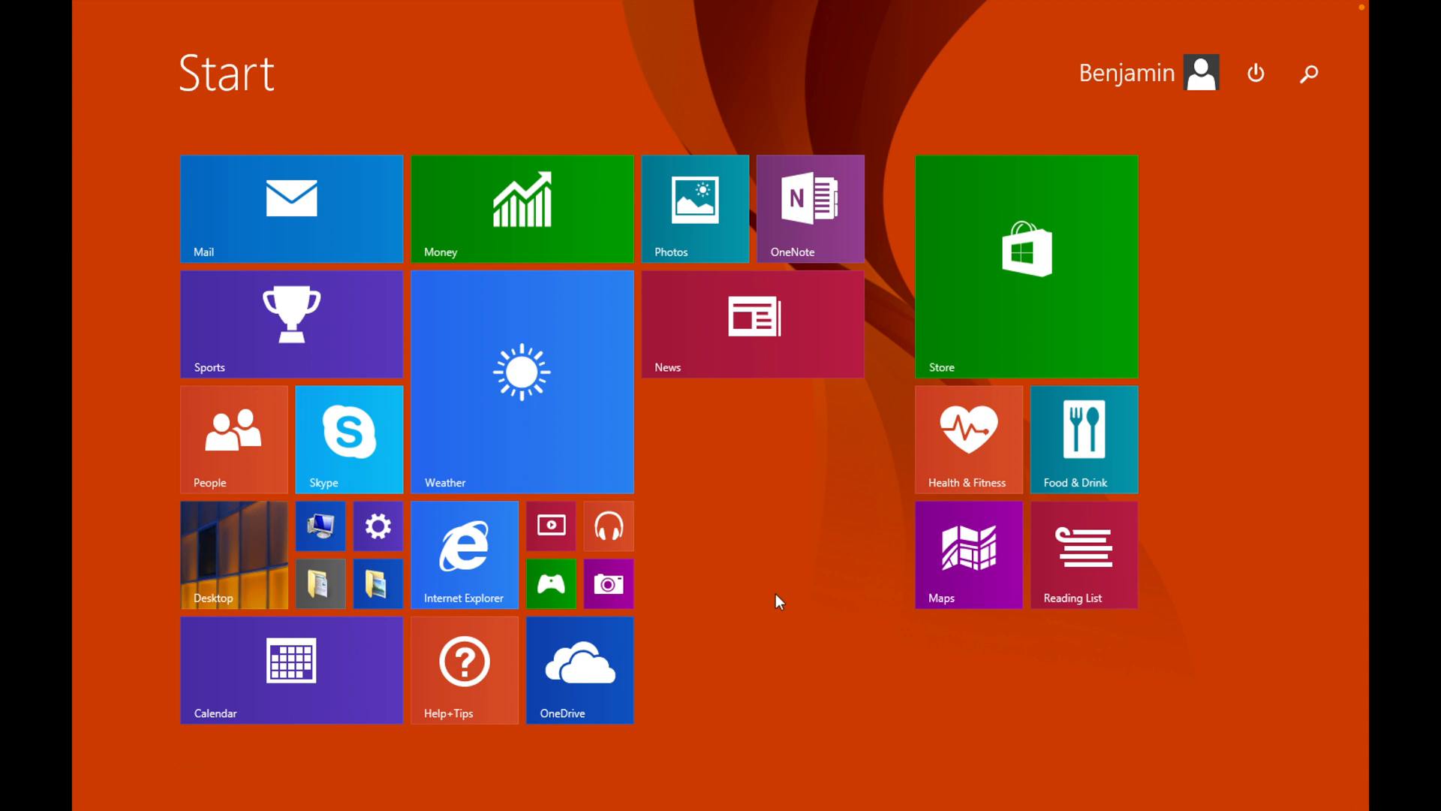
mouse_move(464, 553)
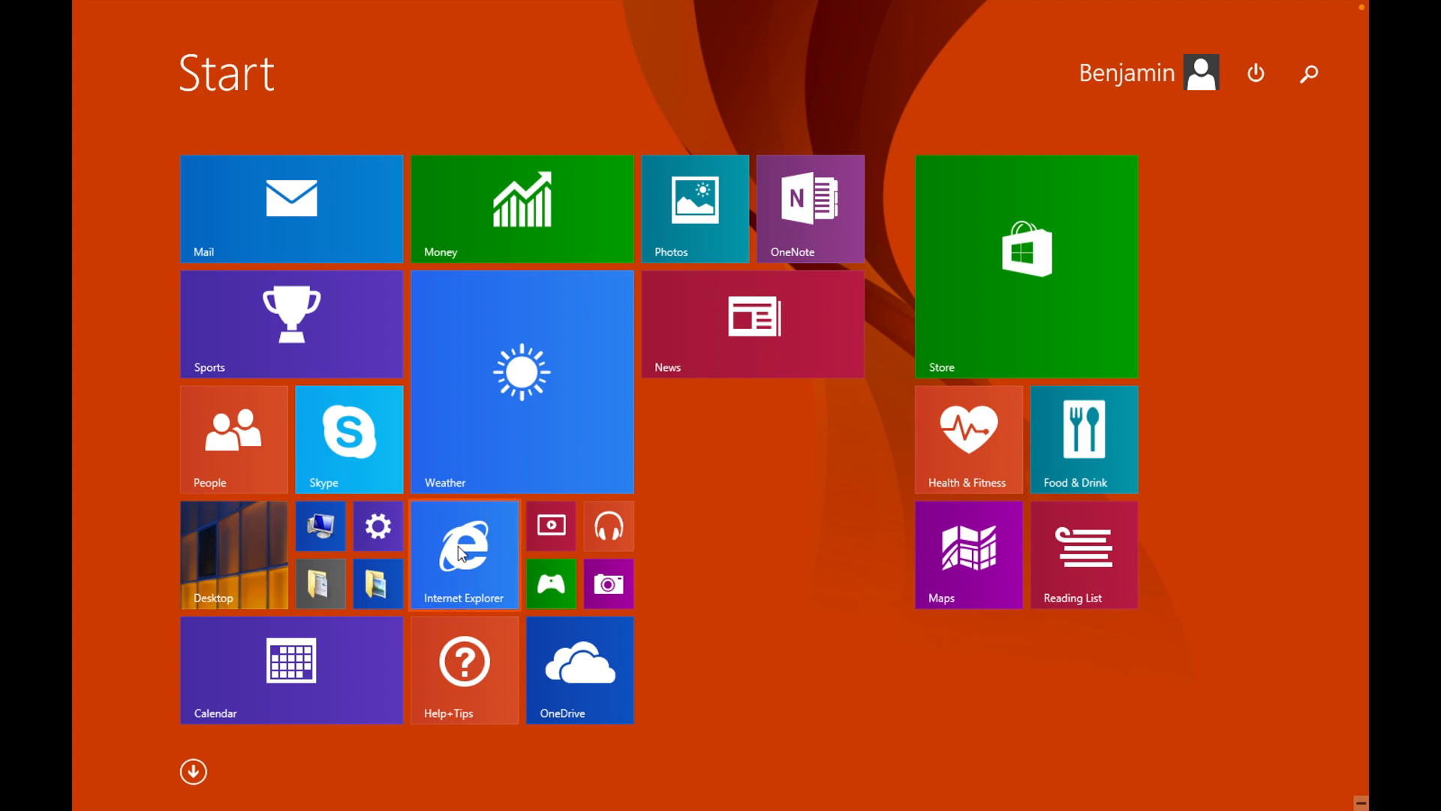
Step: Launch Internet Explorer to the MSN page, then return to the desktop via the Desktop tile
click(464, 552)
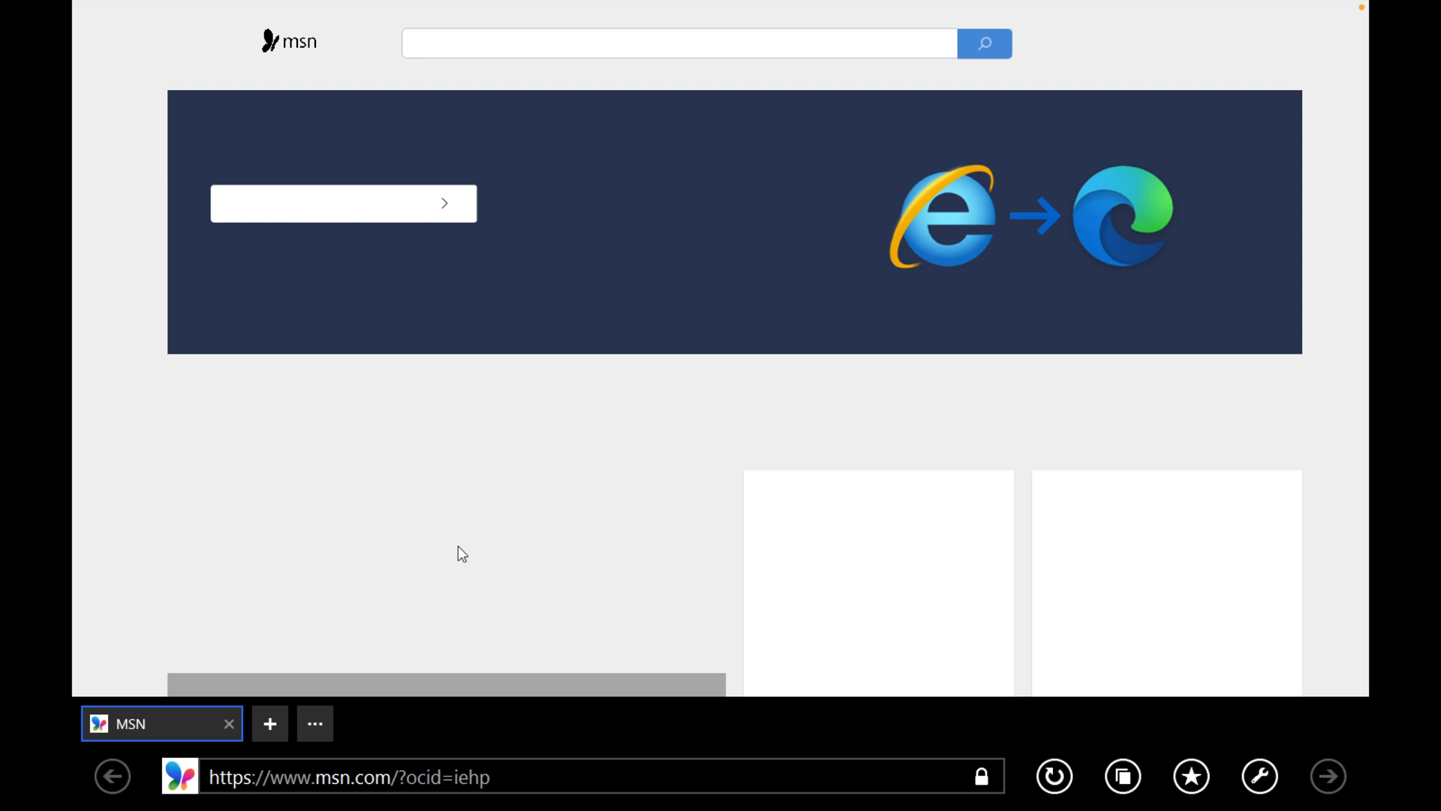
mouse_move(100, 776)
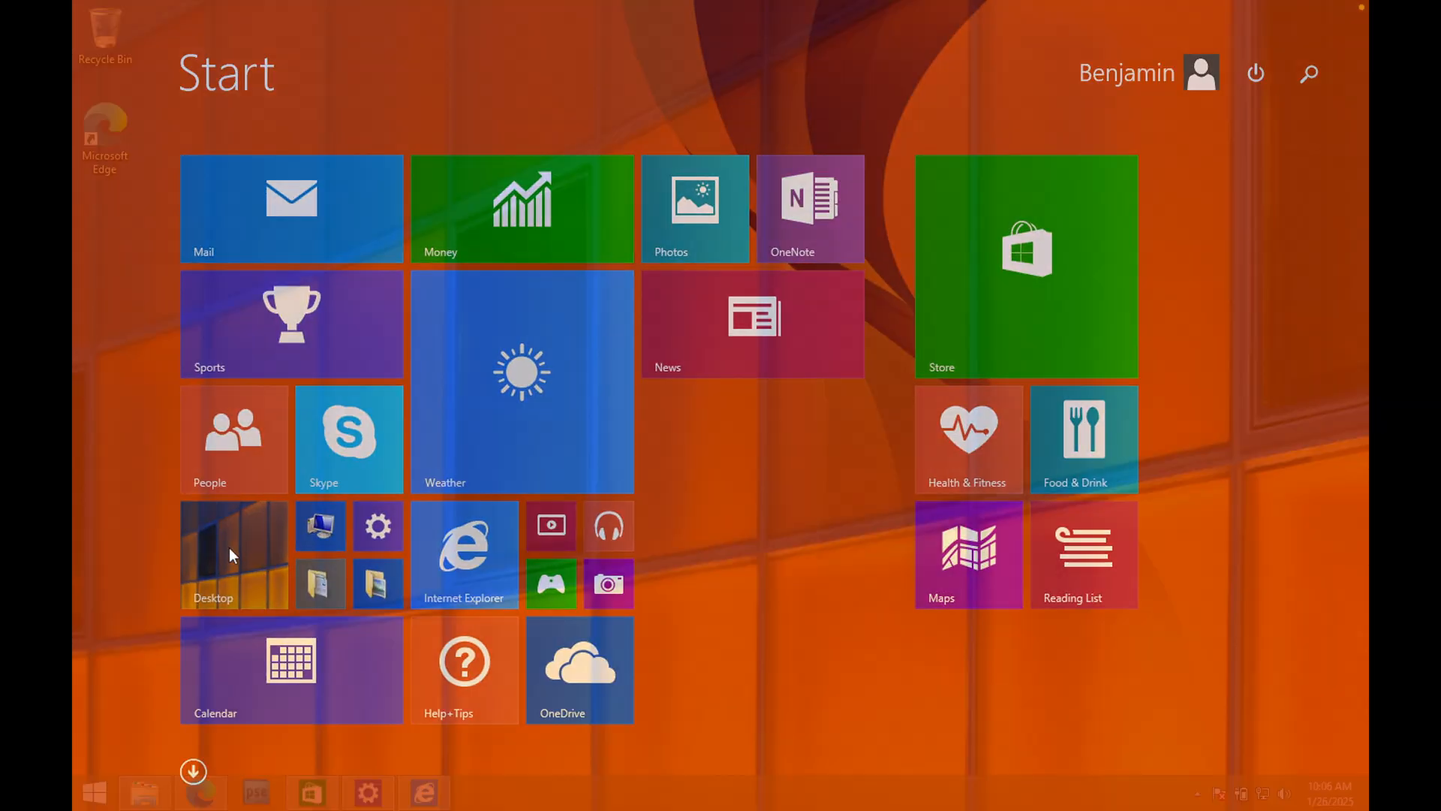
click(234, 554)
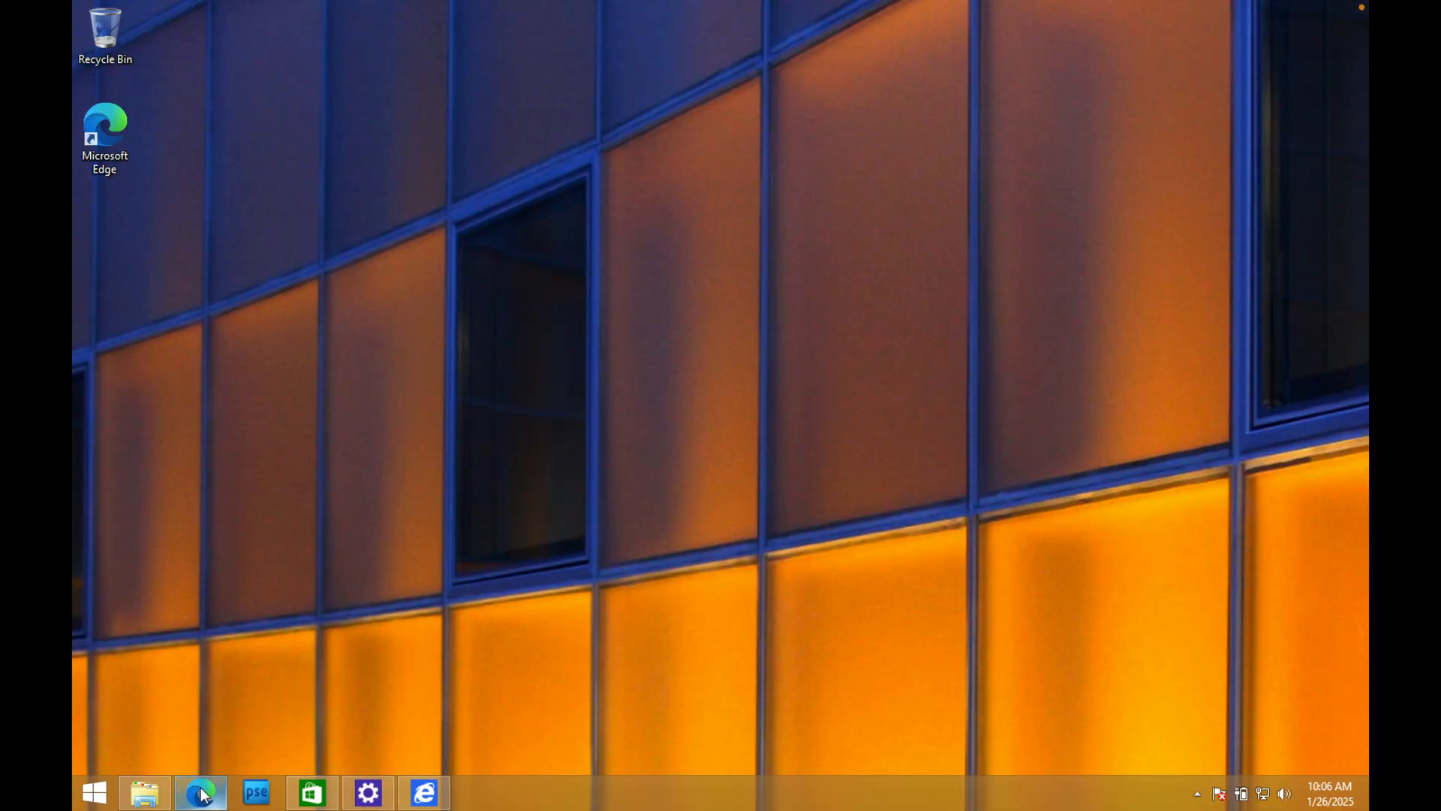
mouse_move(200, 792)
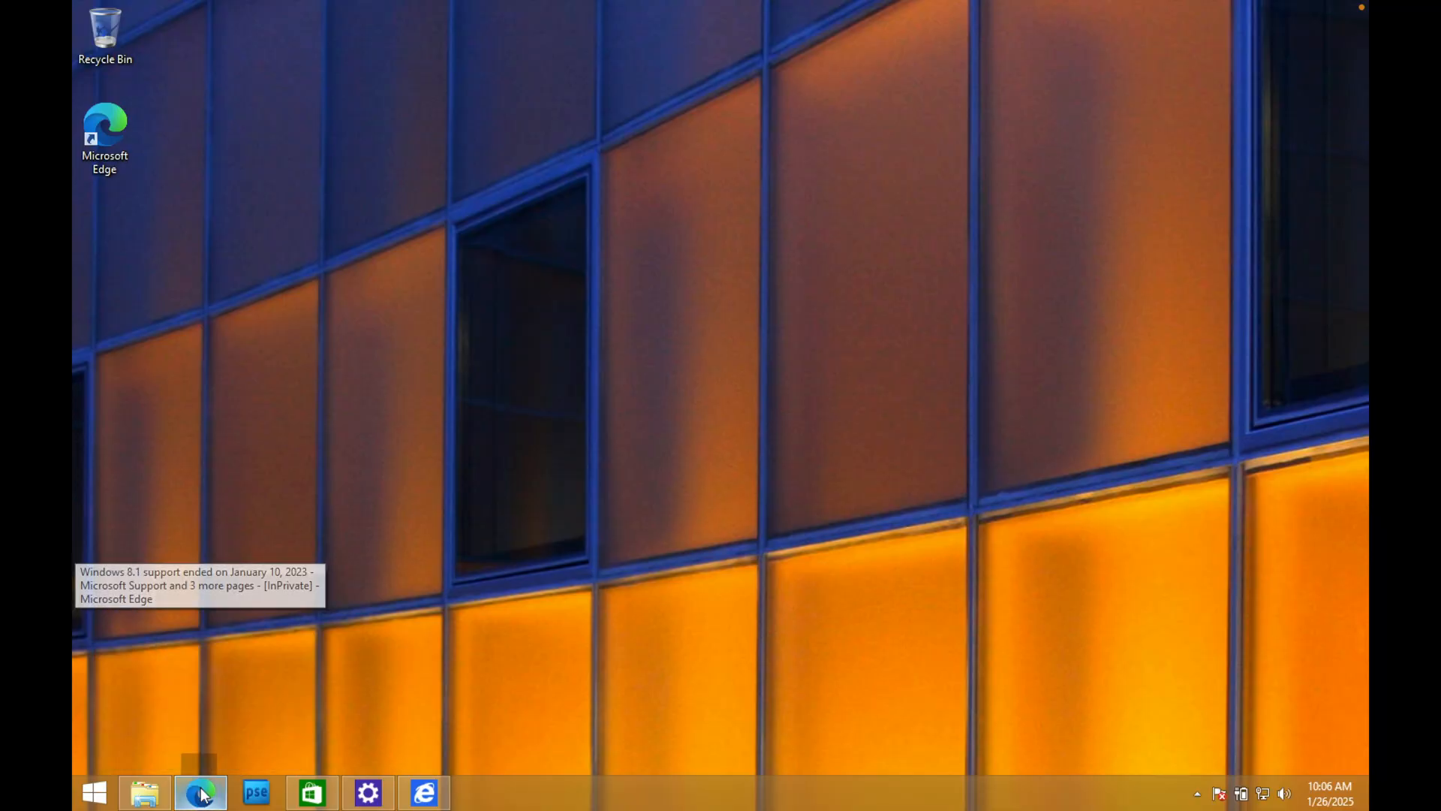
Step: Restore Edge from the taskbar to show the Windows 8.1 end-of-support page
click(199, 792)
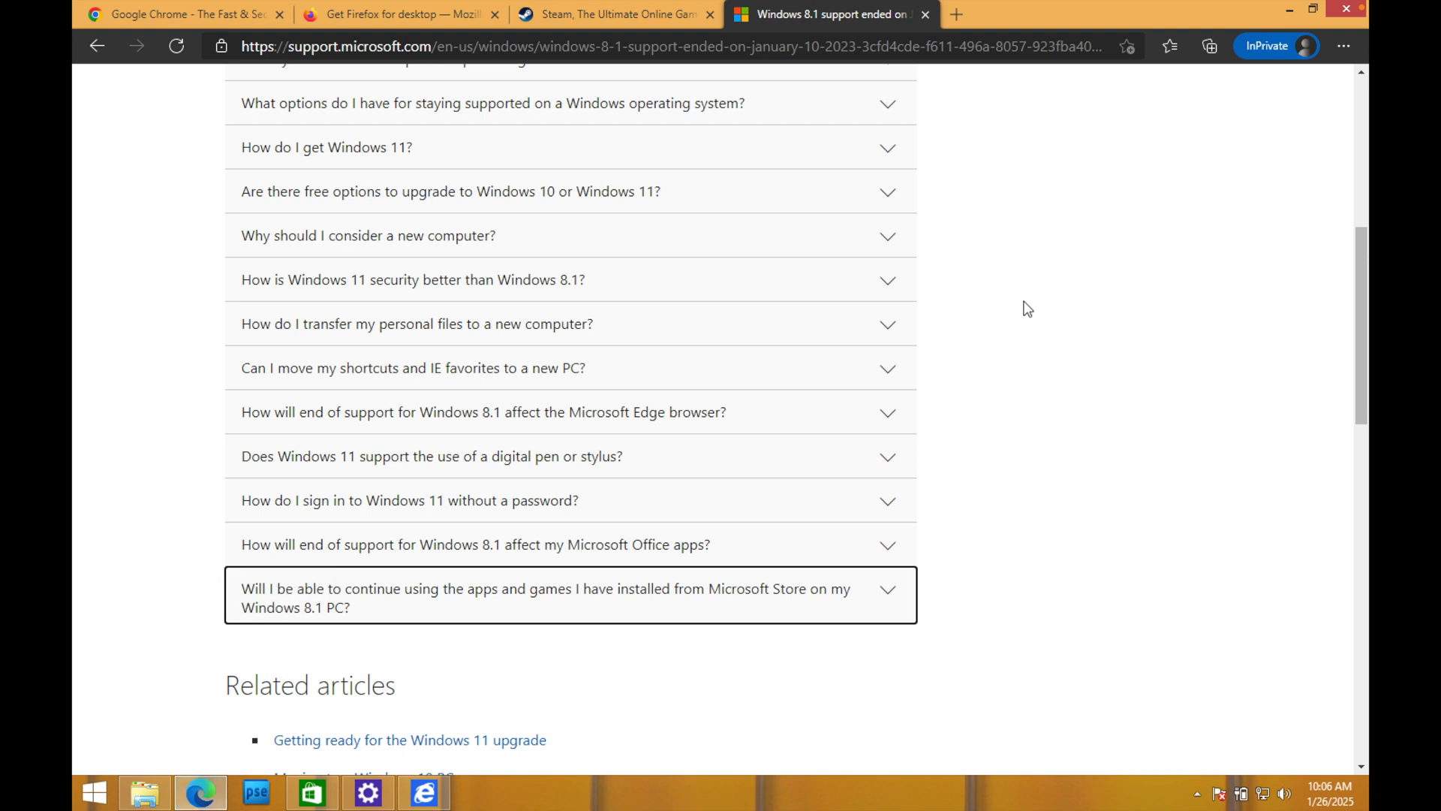
mouse_move(1010, 229)
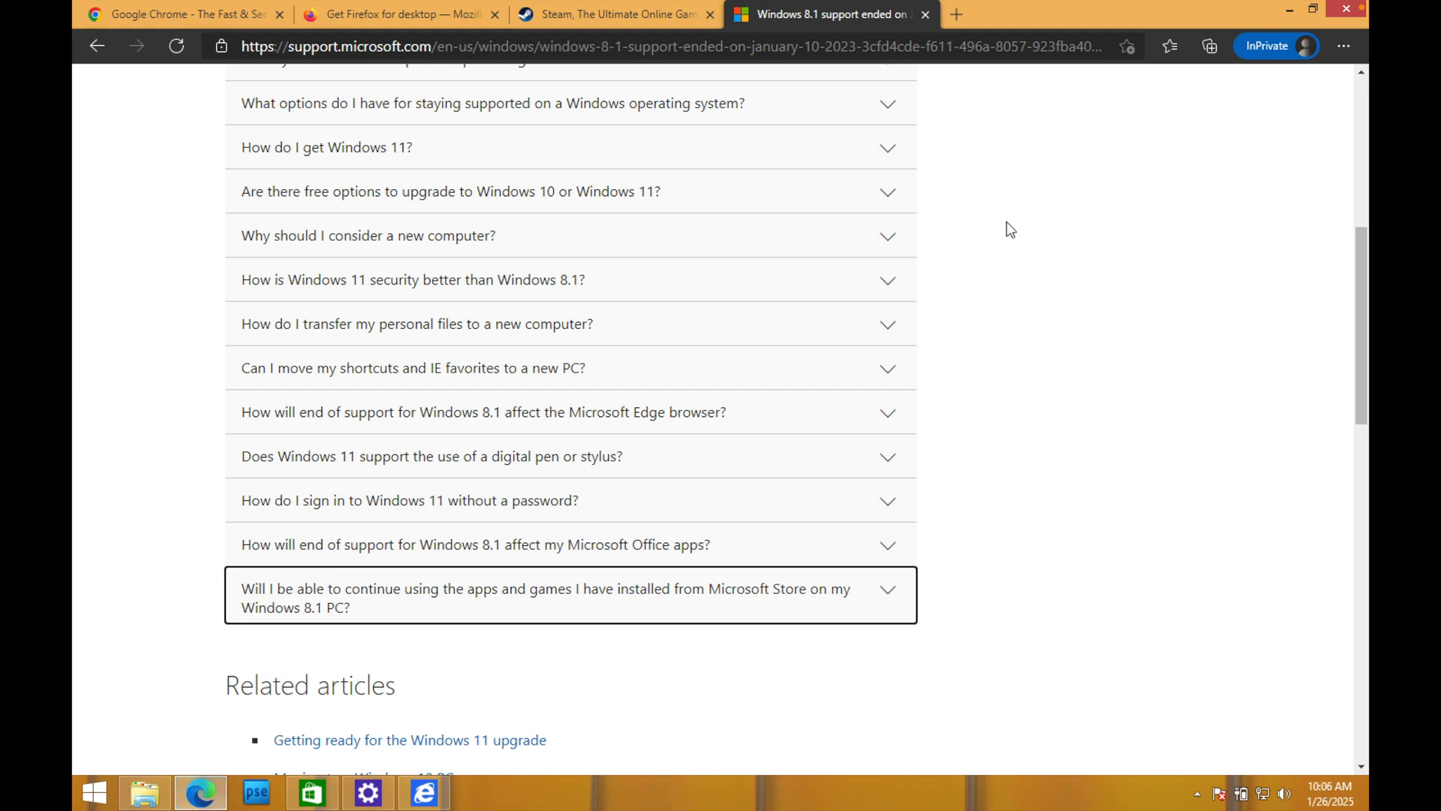
mouse_move(1075, 199)
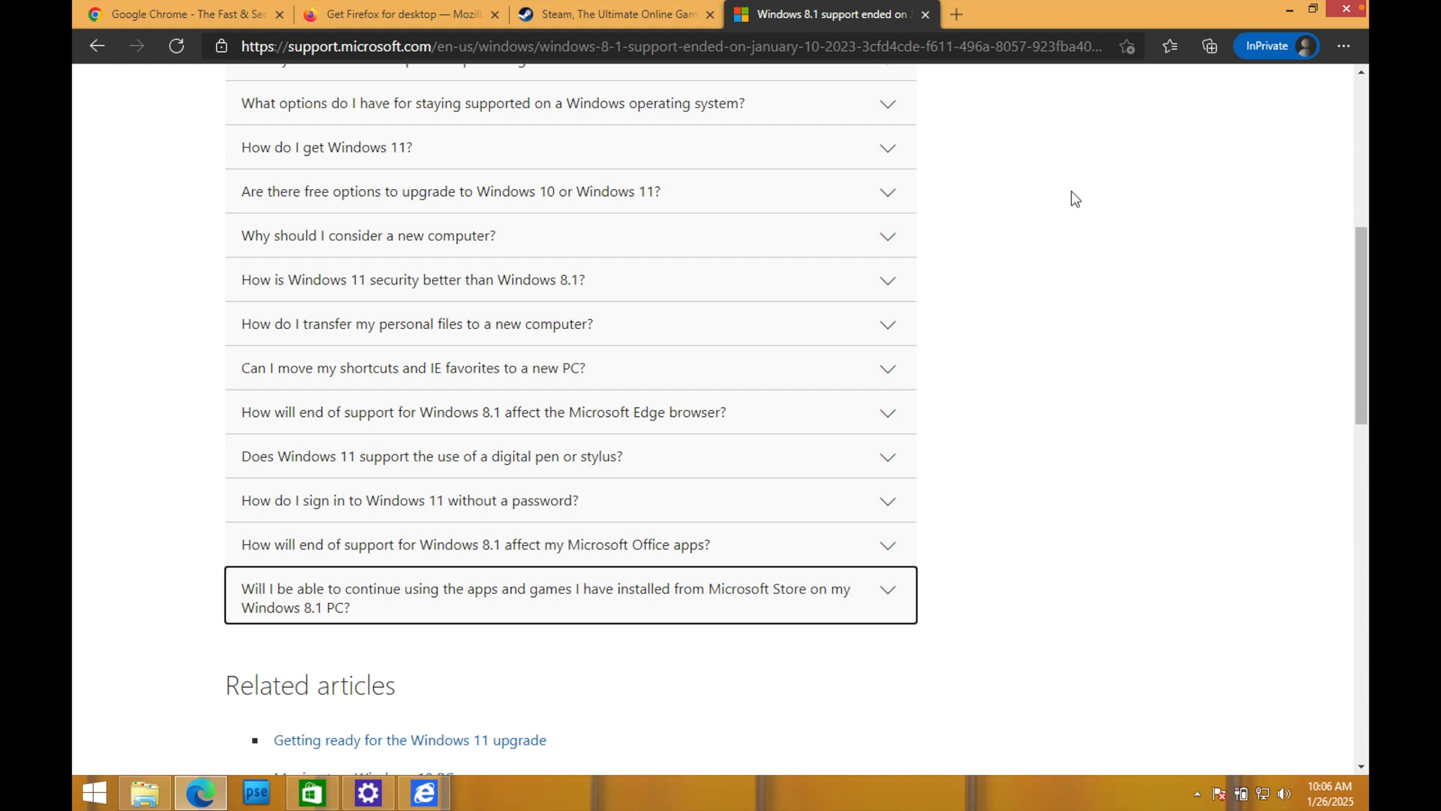
mouse_move(1219, 75)
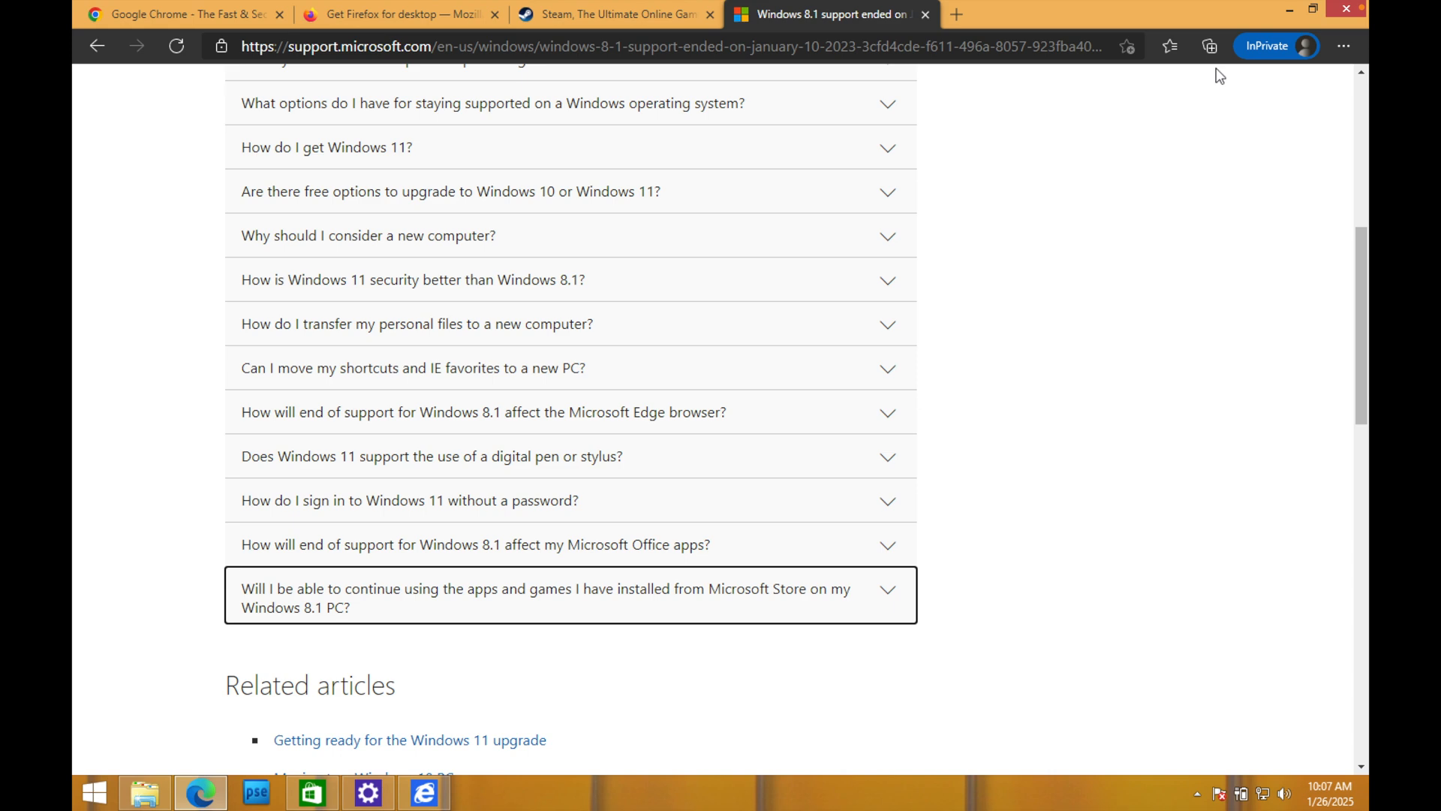
Step: Minimize the Edge window so only the desktop and taskbar remain
click(1288, 15)
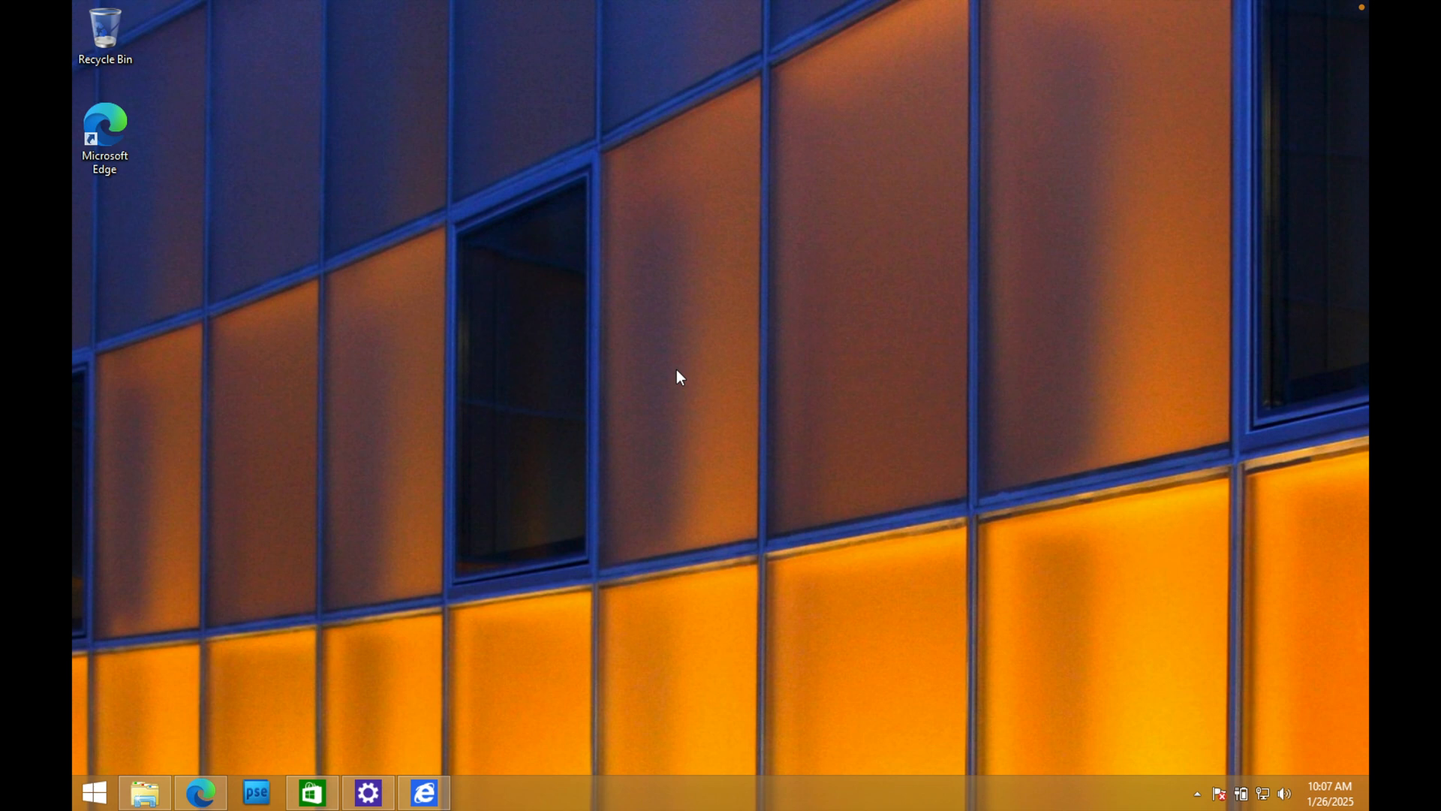
mouse_move(262, 494)
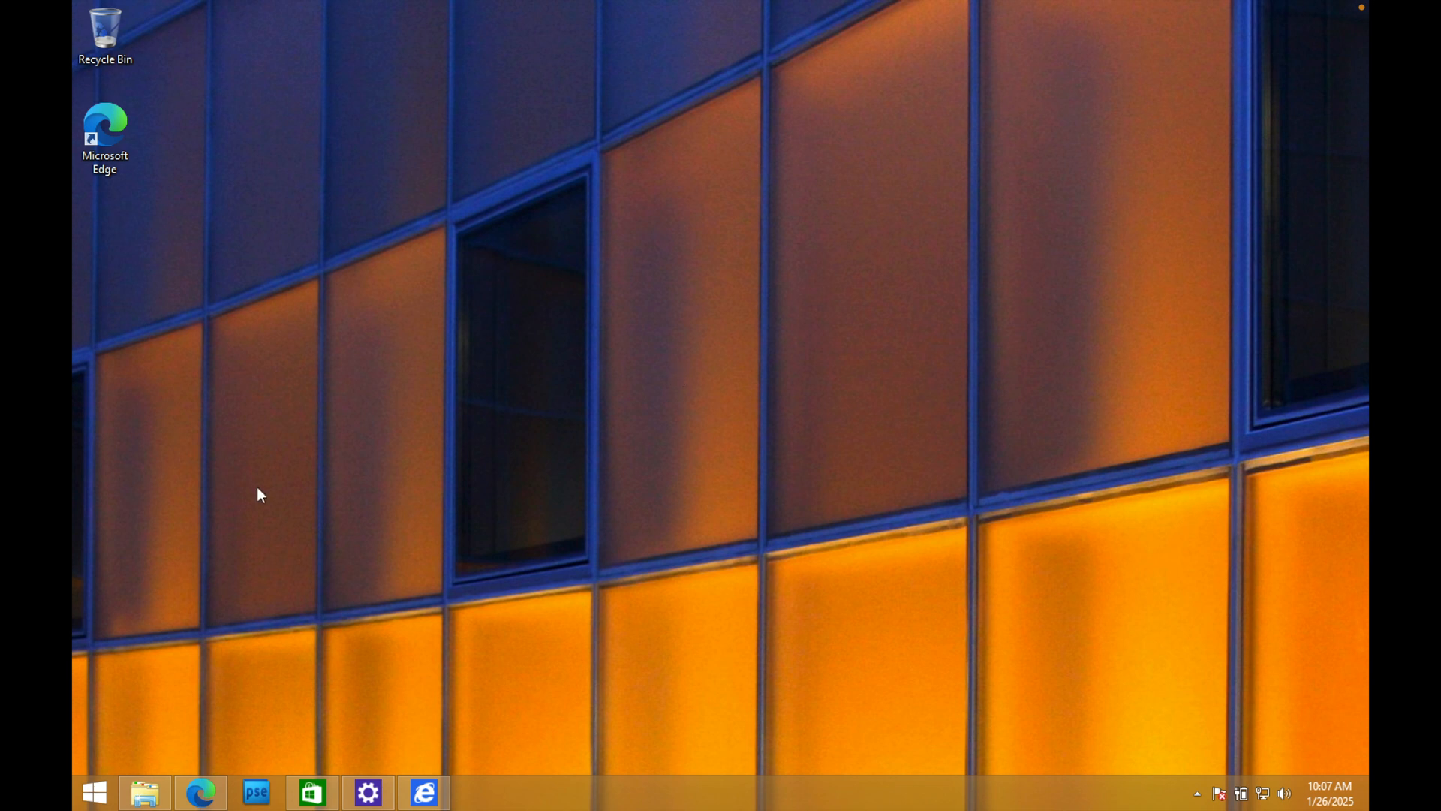
mouse_move(227, 562)
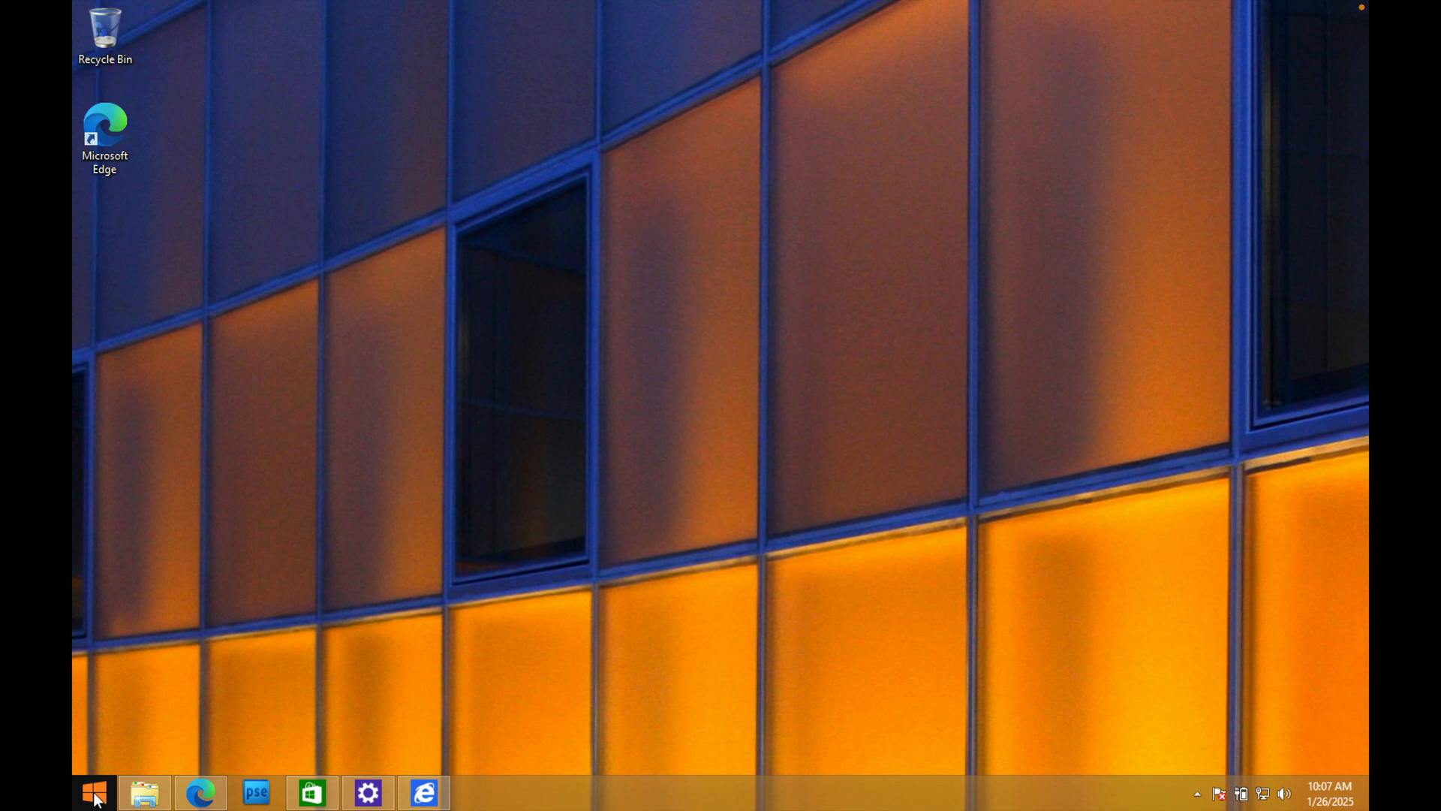
mouse_move(184, 667)
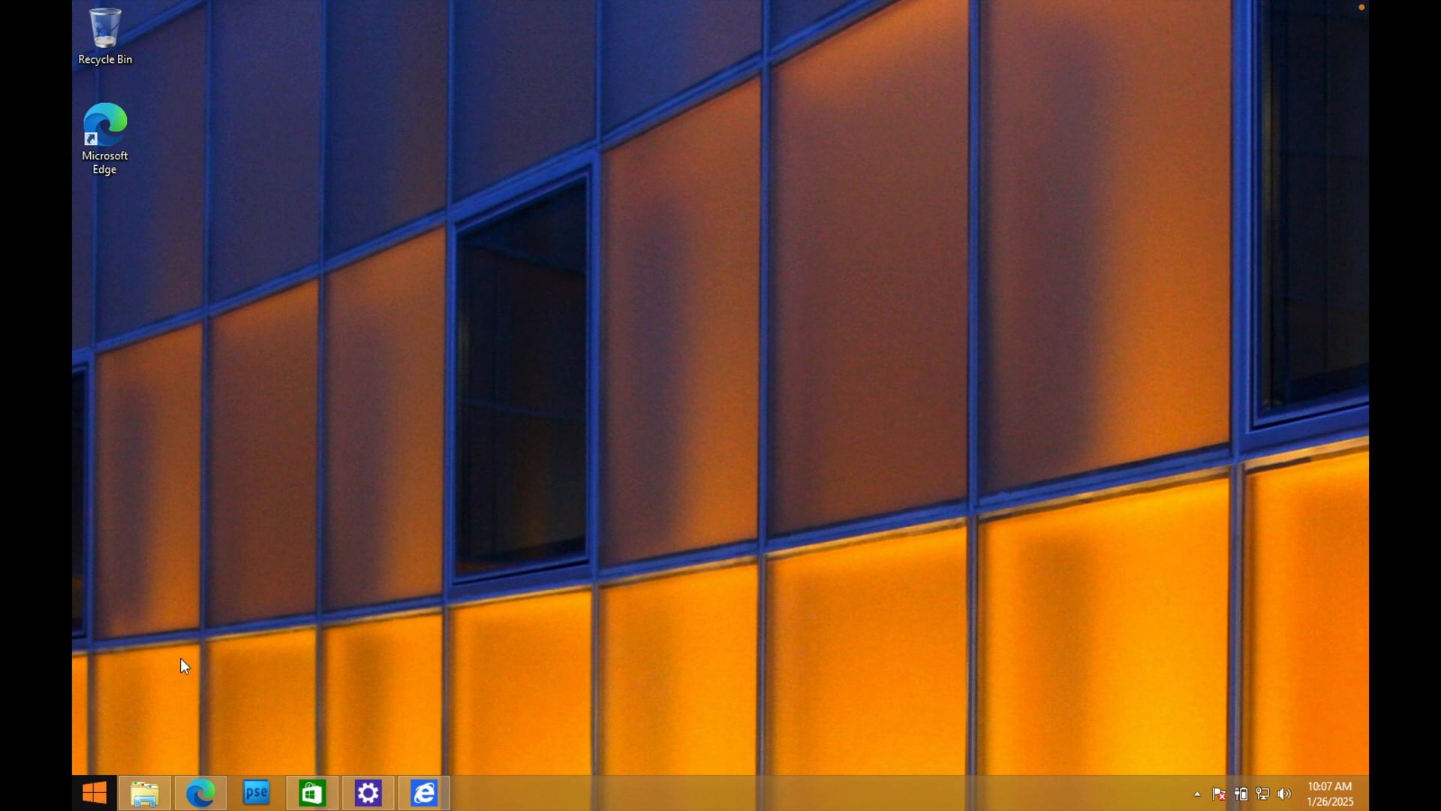
mouse_move(75, 9)
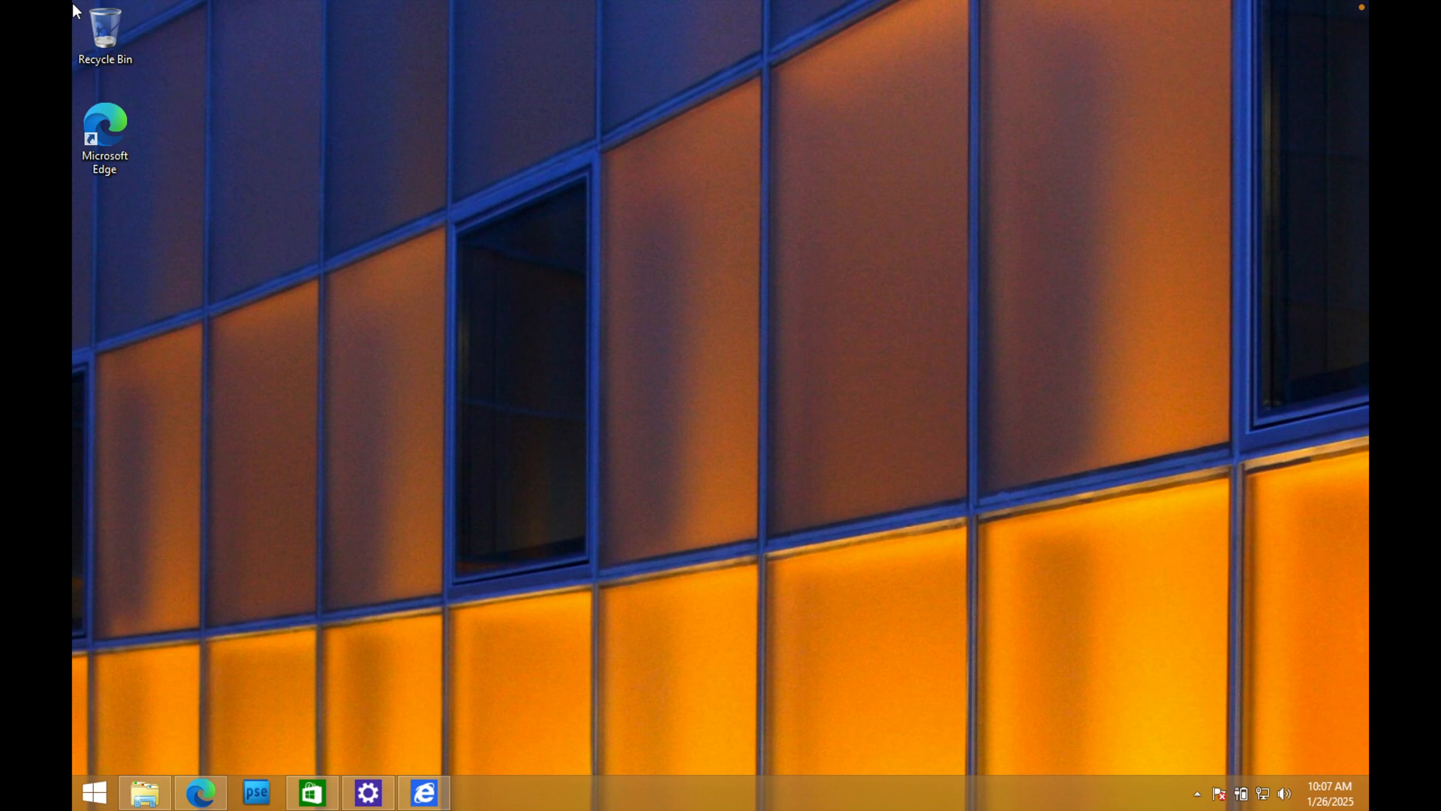
mouse_move(205, 126)
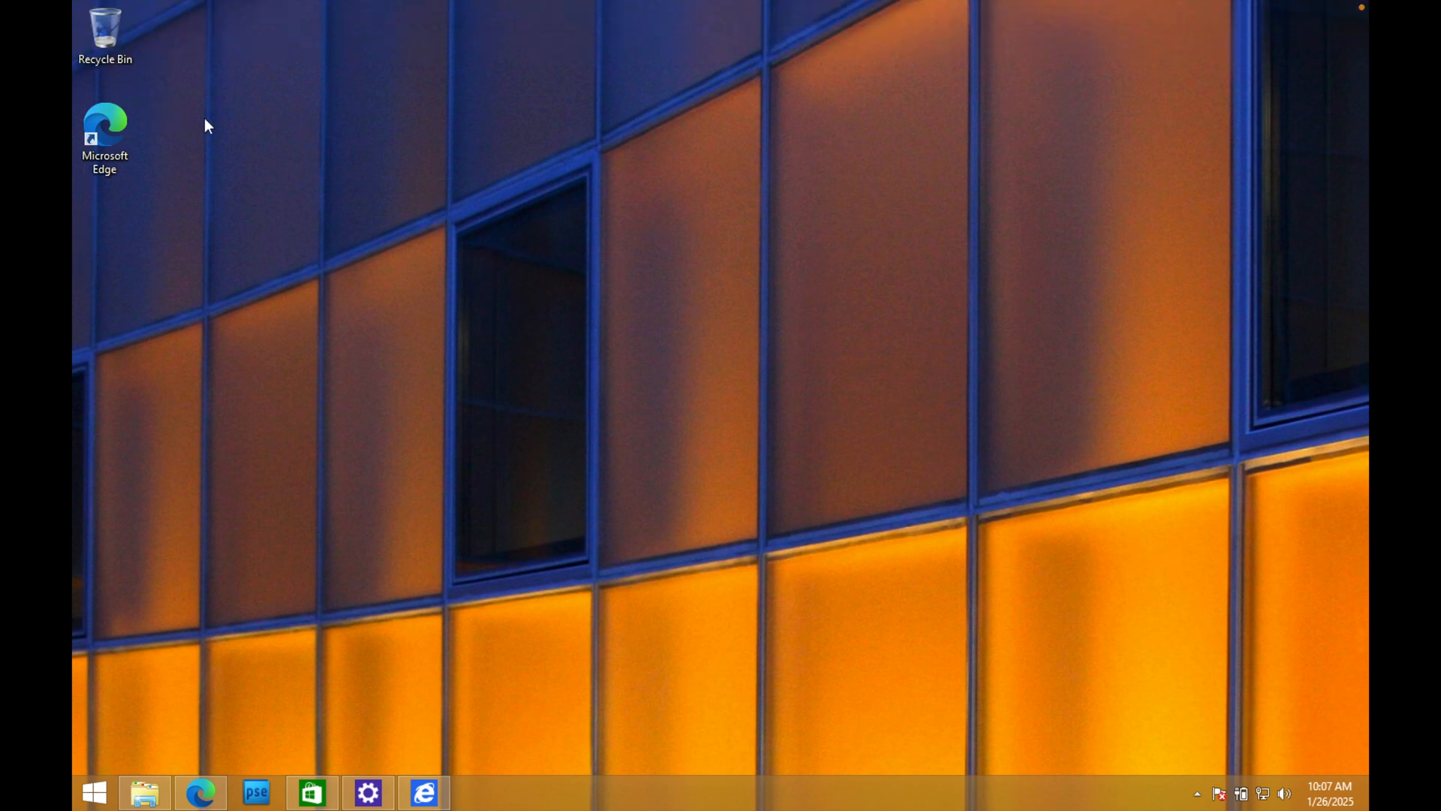
mouse_move(1355, 18)
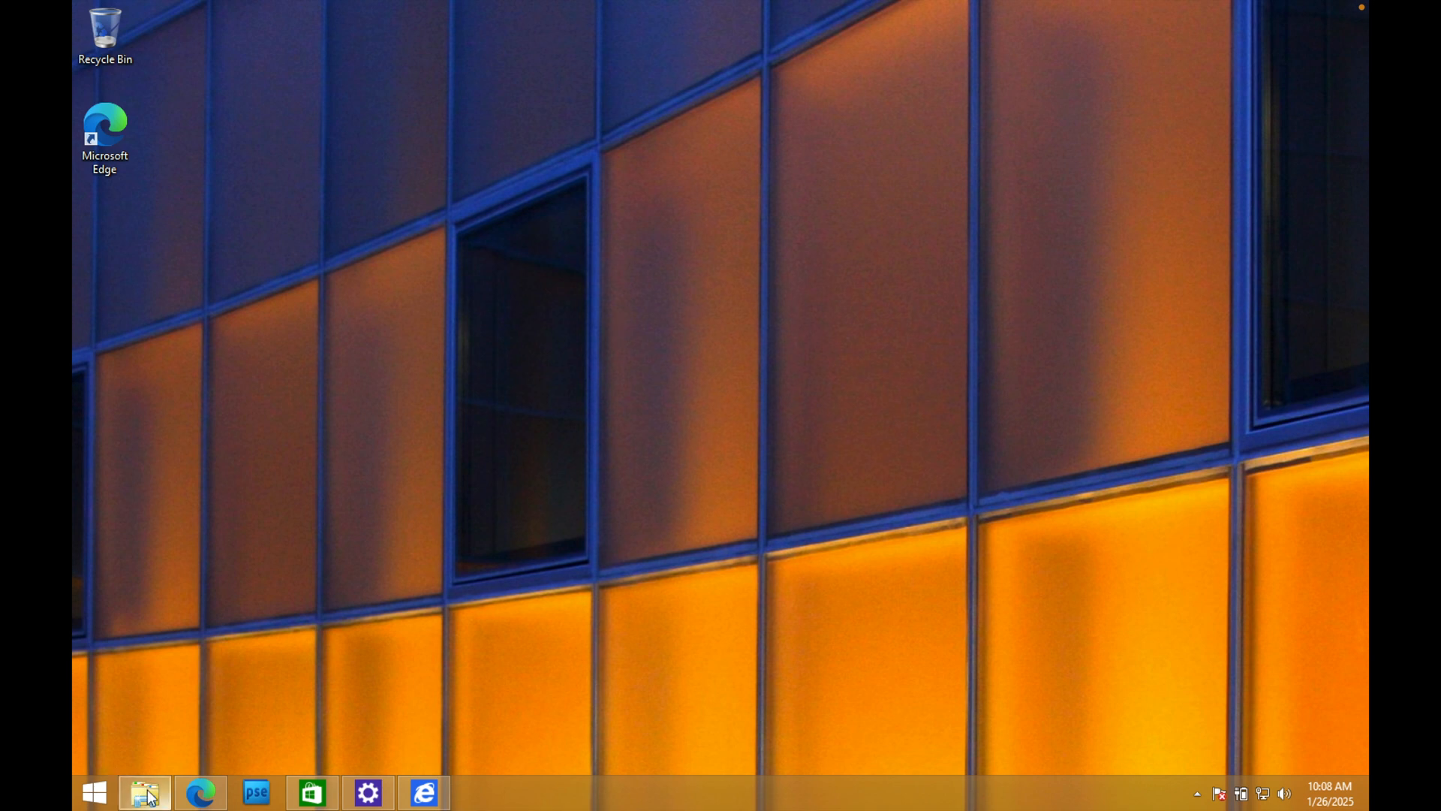
click(144, 791)
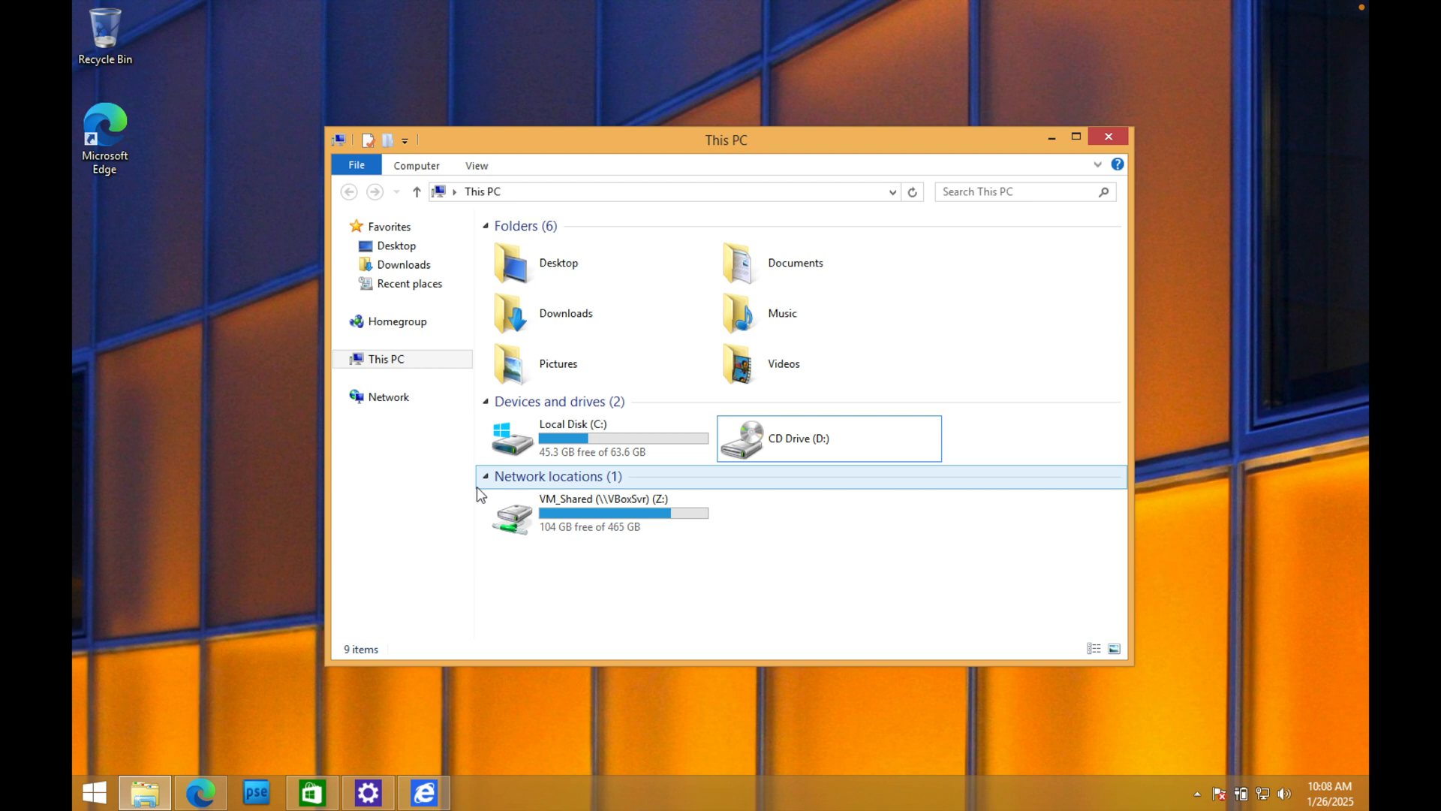
mouse_move(1050, 137)
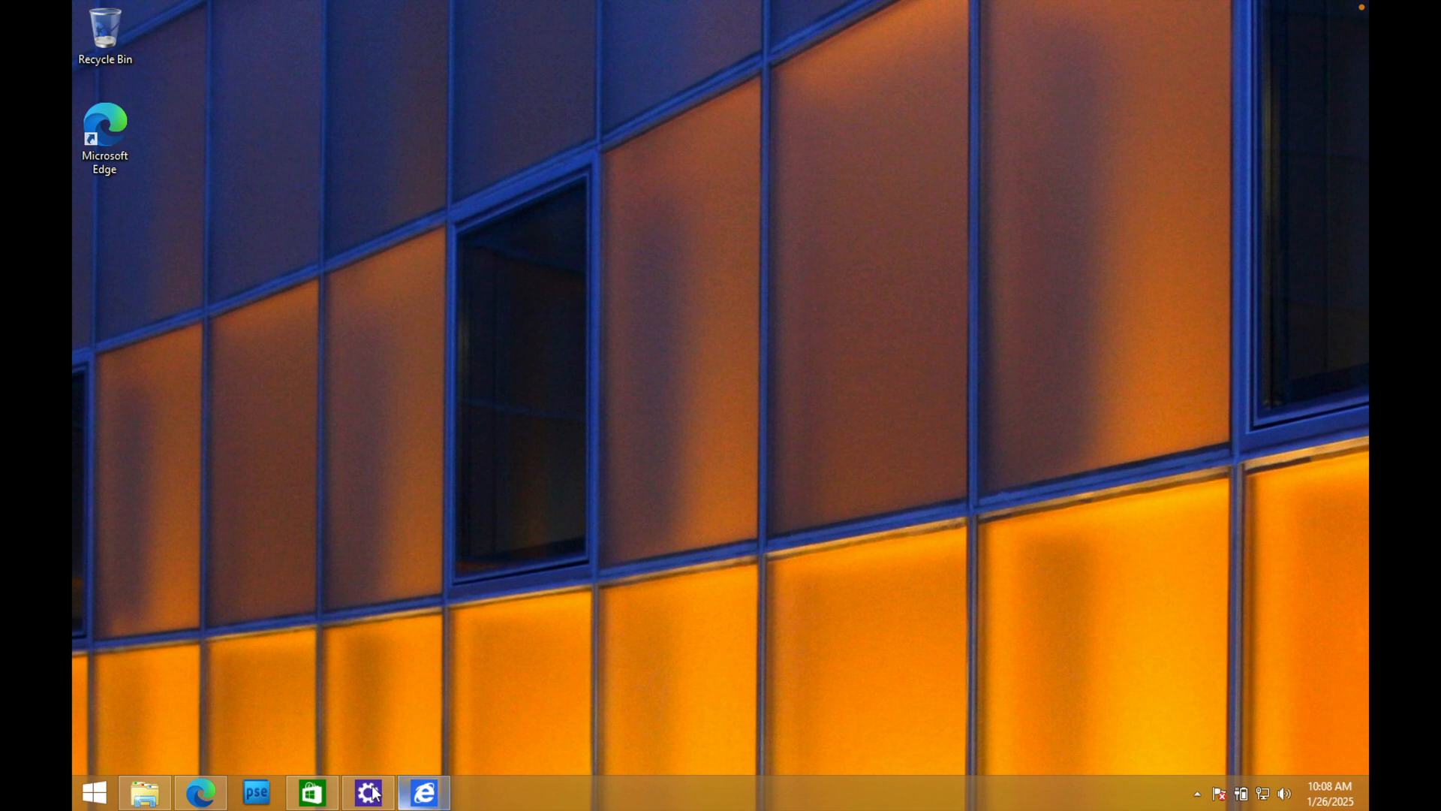
mouse_move(200, 791)
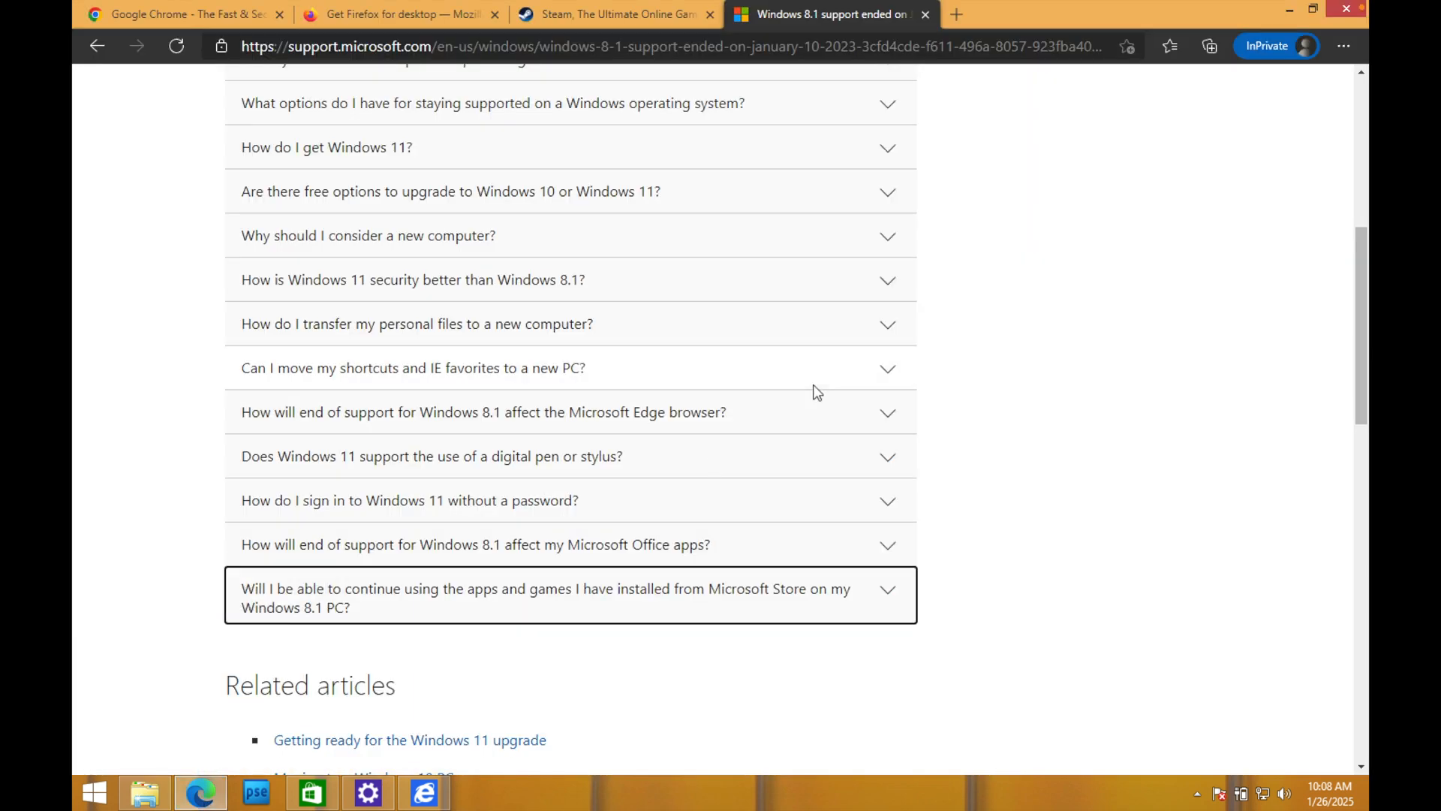
Step: Scroll the end-of-support article back to its headline at the top
scroll(up, 3)
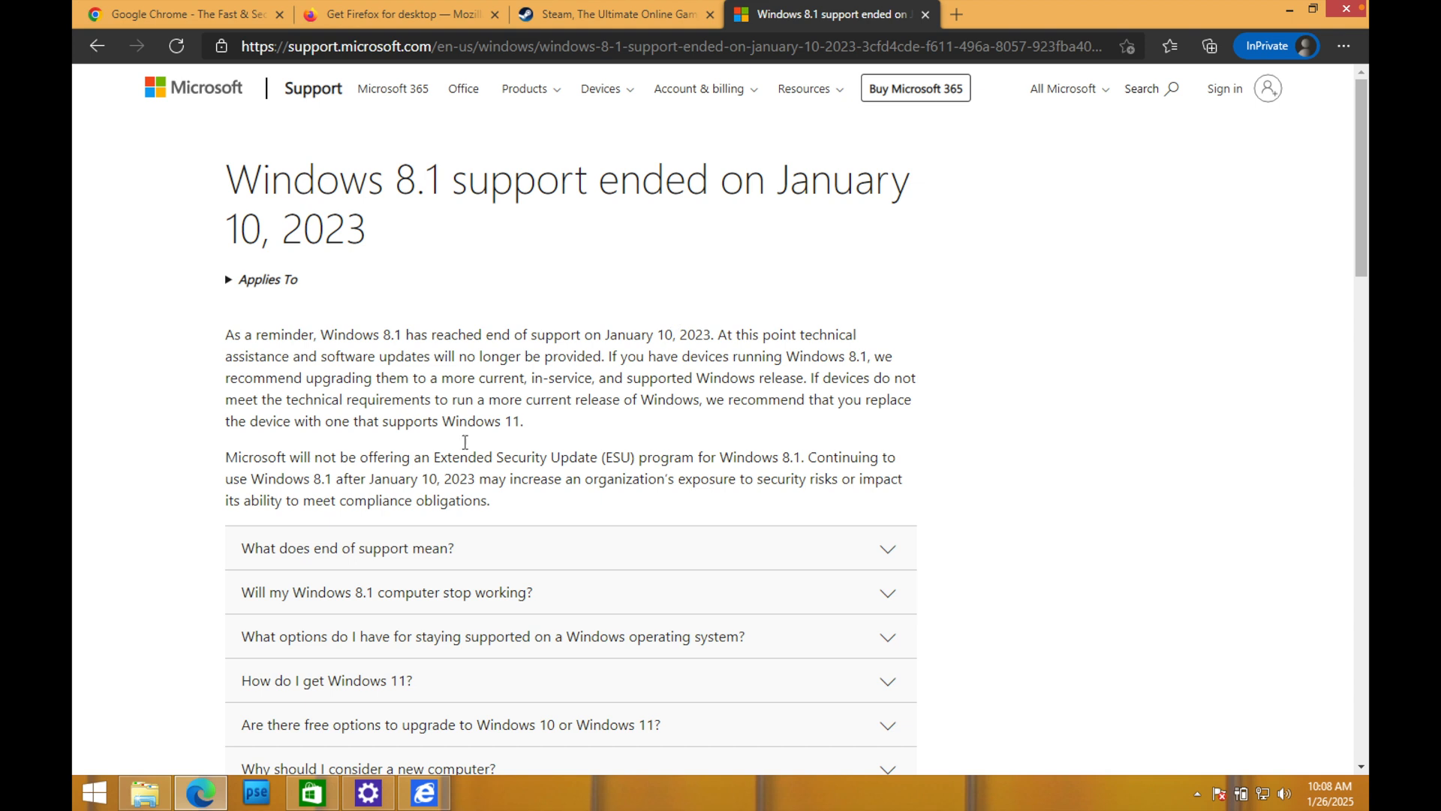
mouse_move(481, 521)
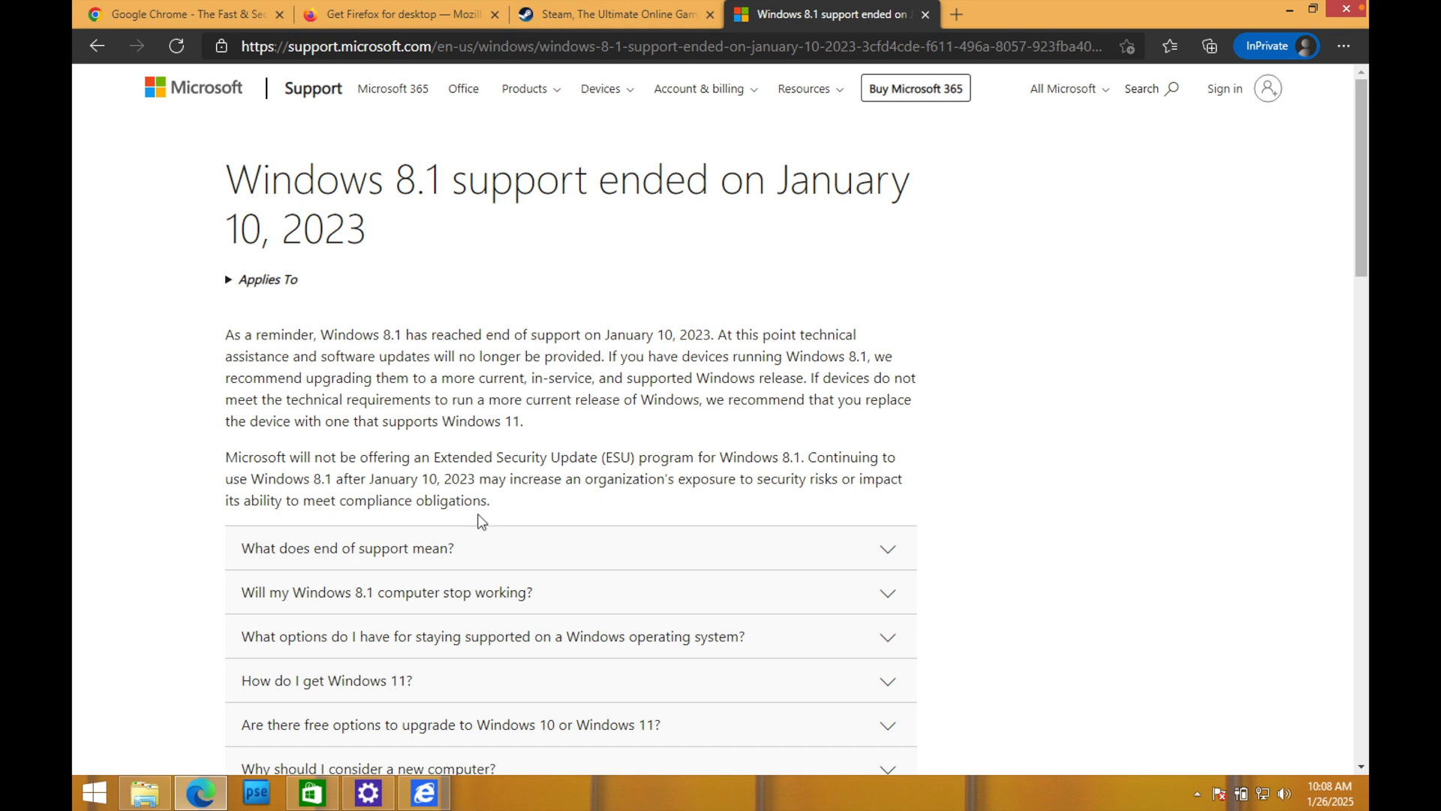
mouse_move(482, 453)
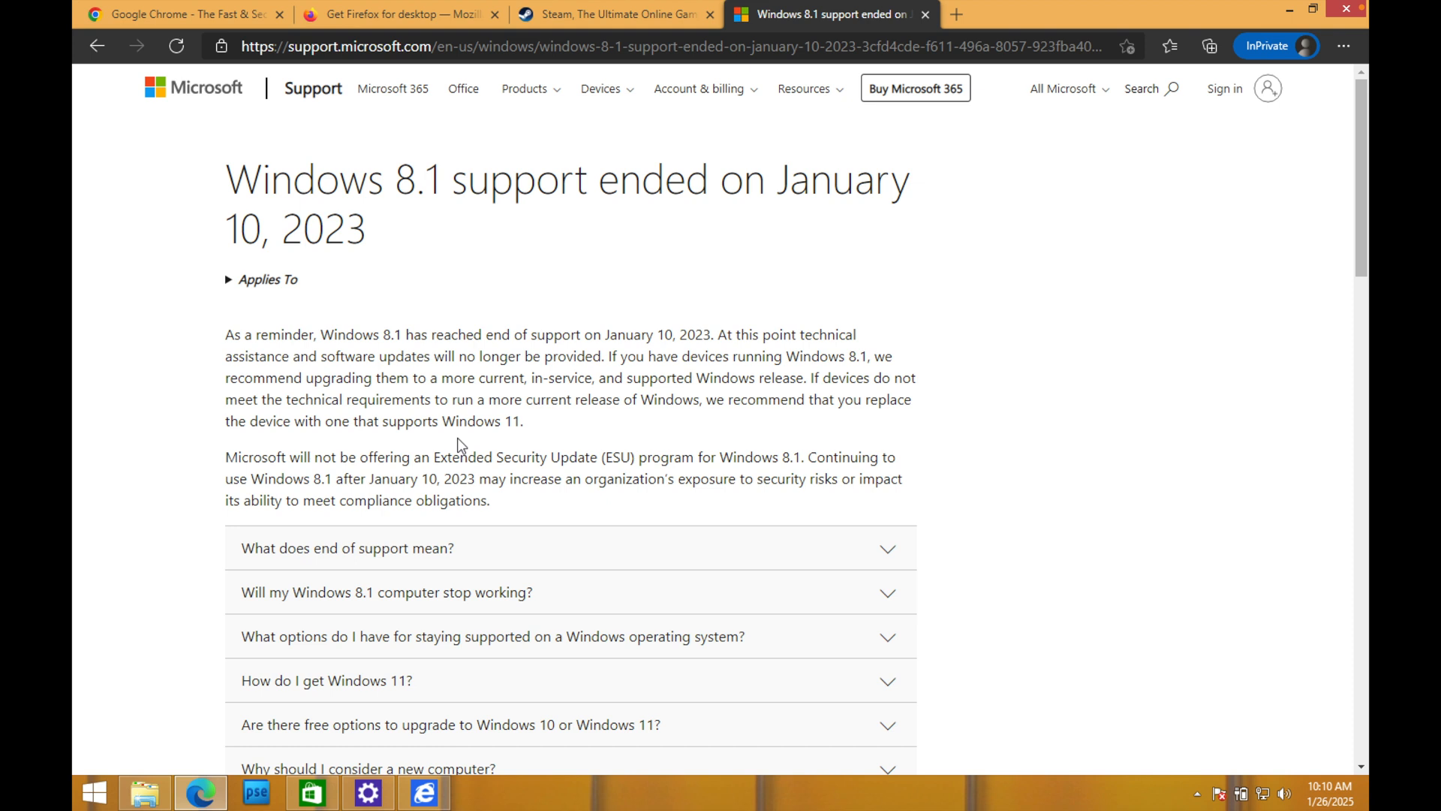
mouse_move(667, 148)
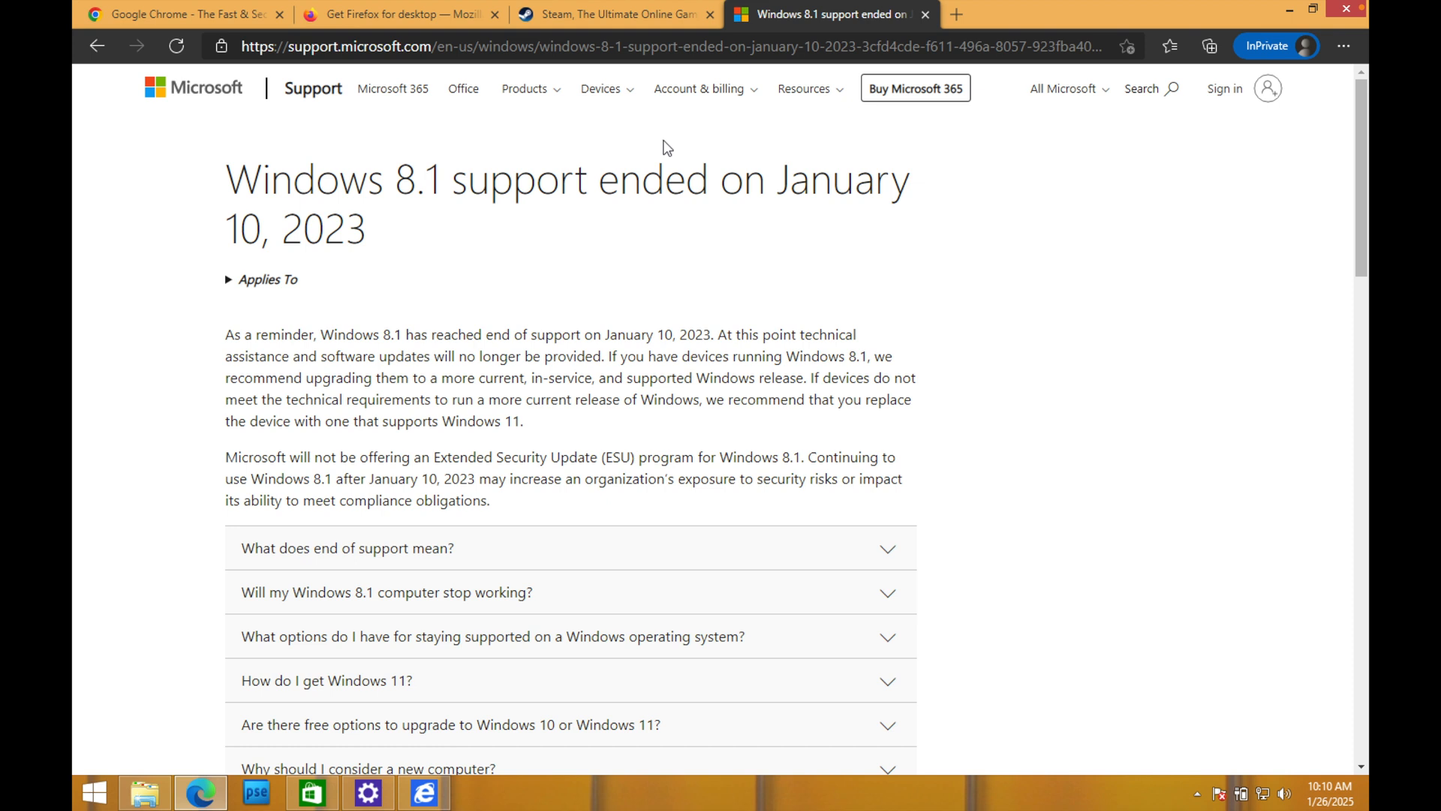
mouse_move(310, 792)
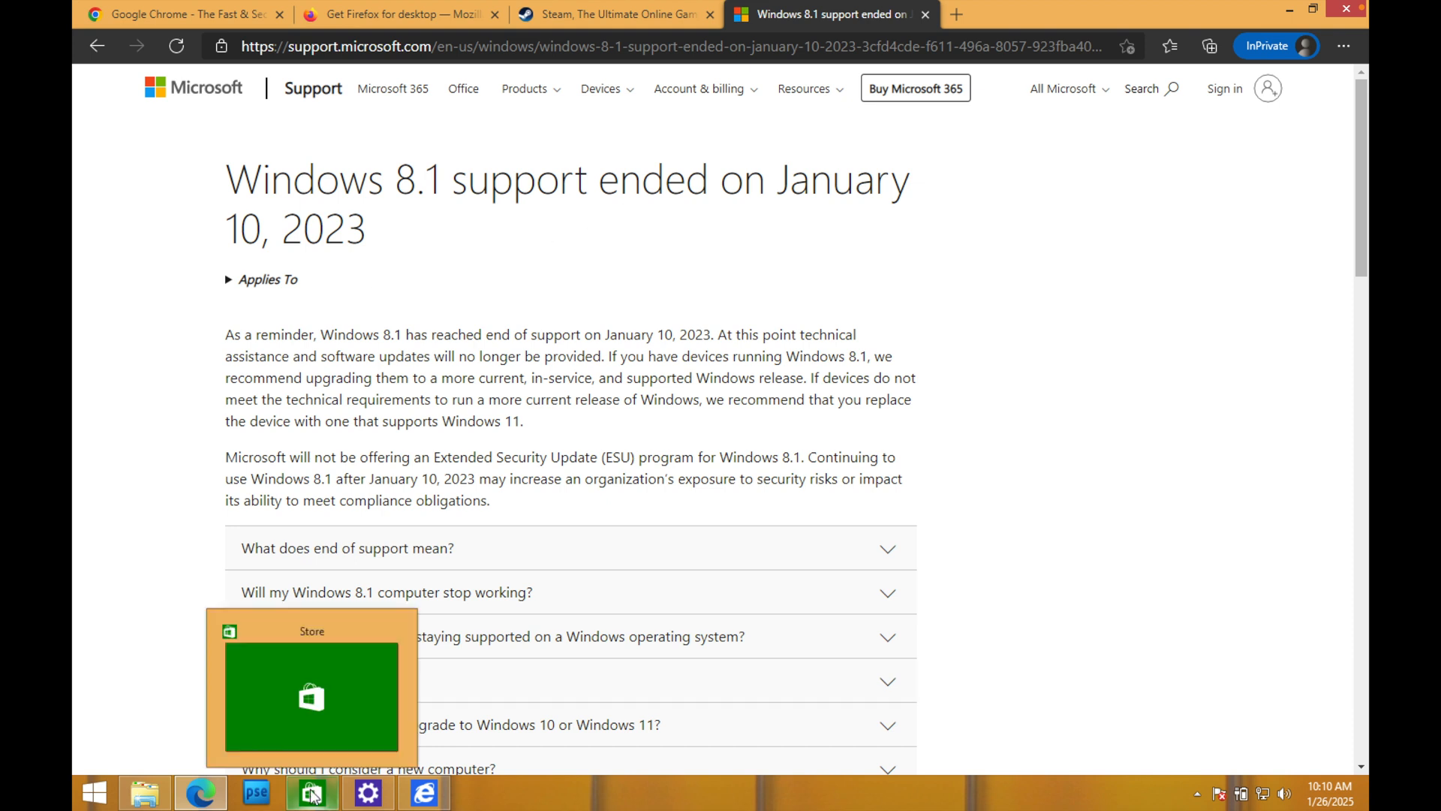
Step: Go back from the support article toward the Chrome download tab
click(311, 791)
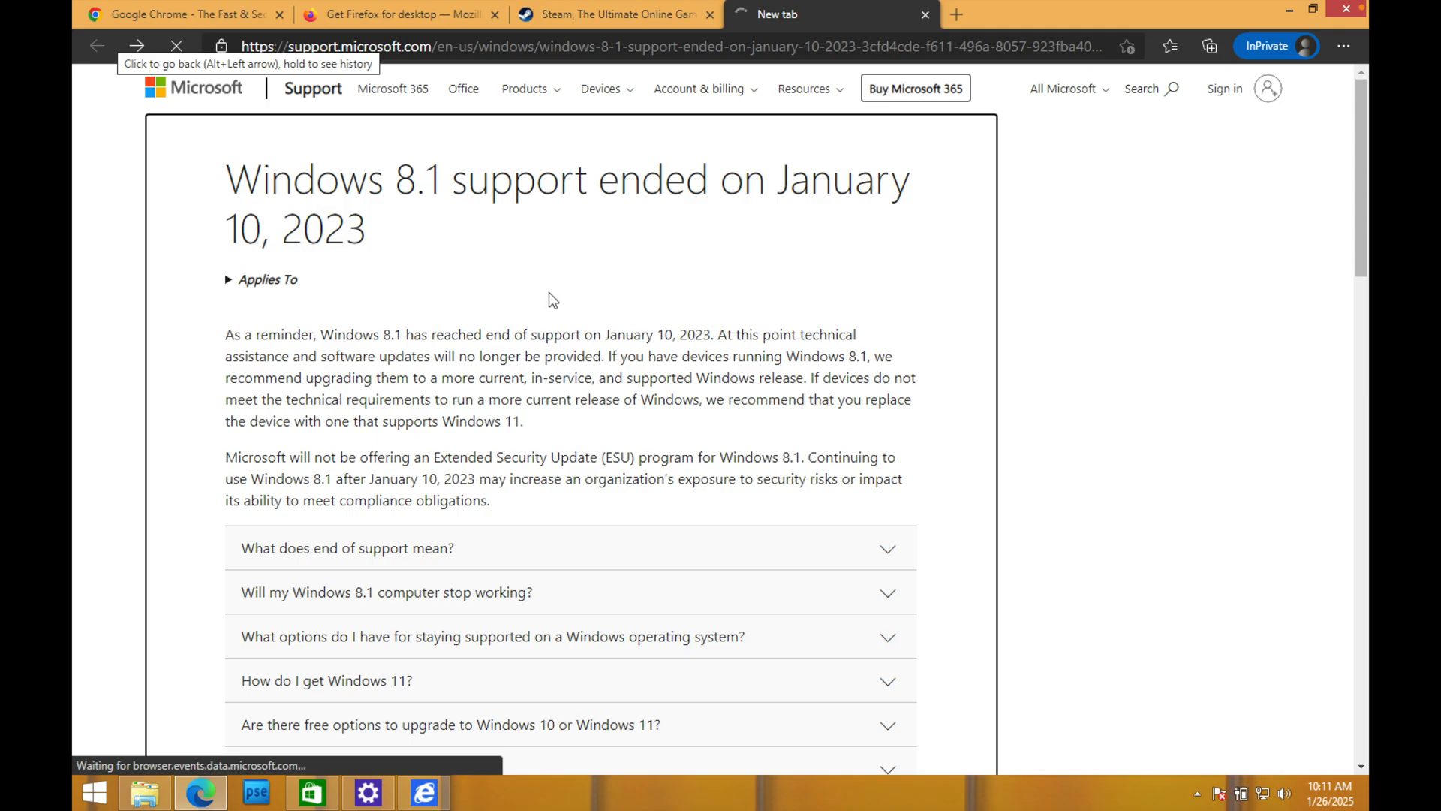
mouse_move(218, 30)
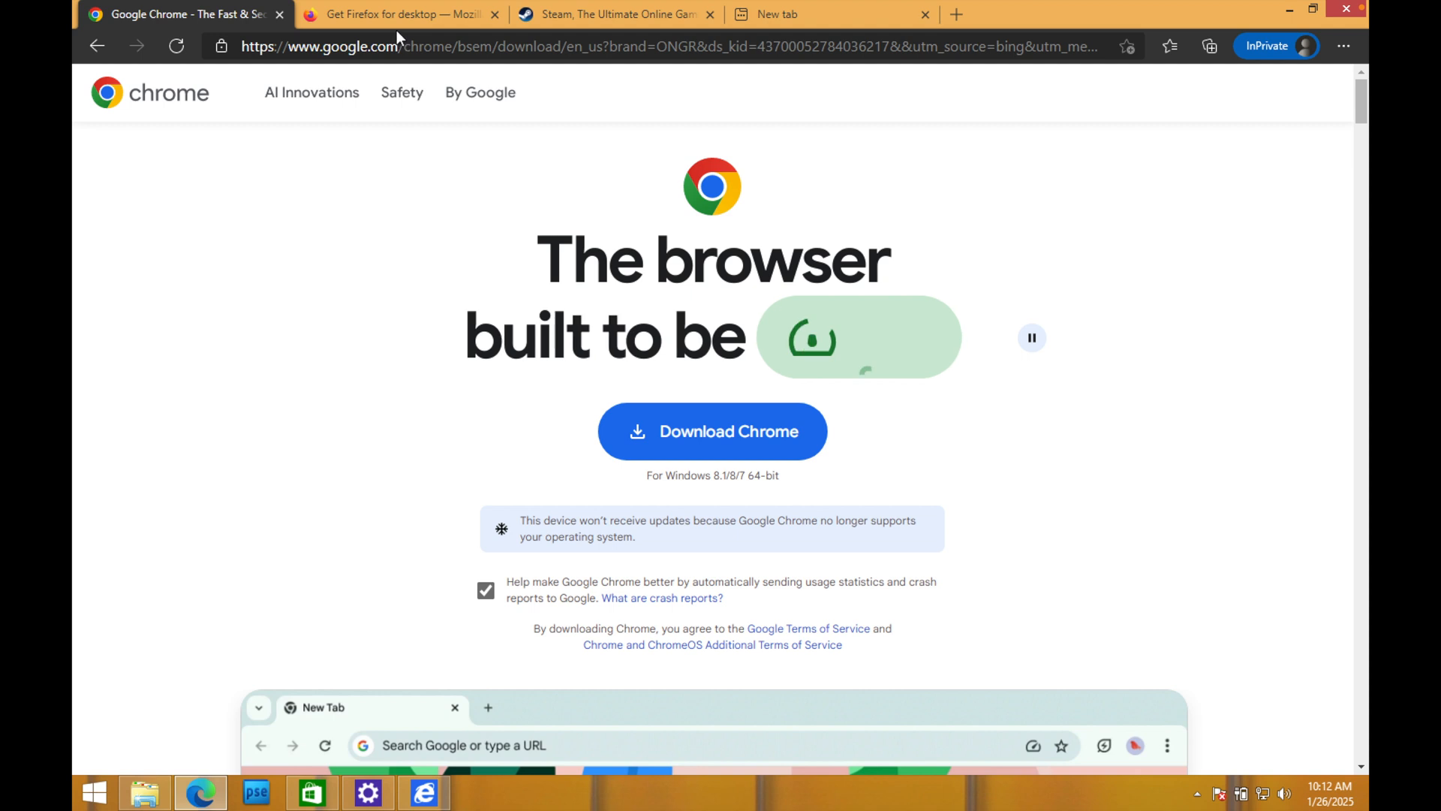
mouse_move(396, 13)
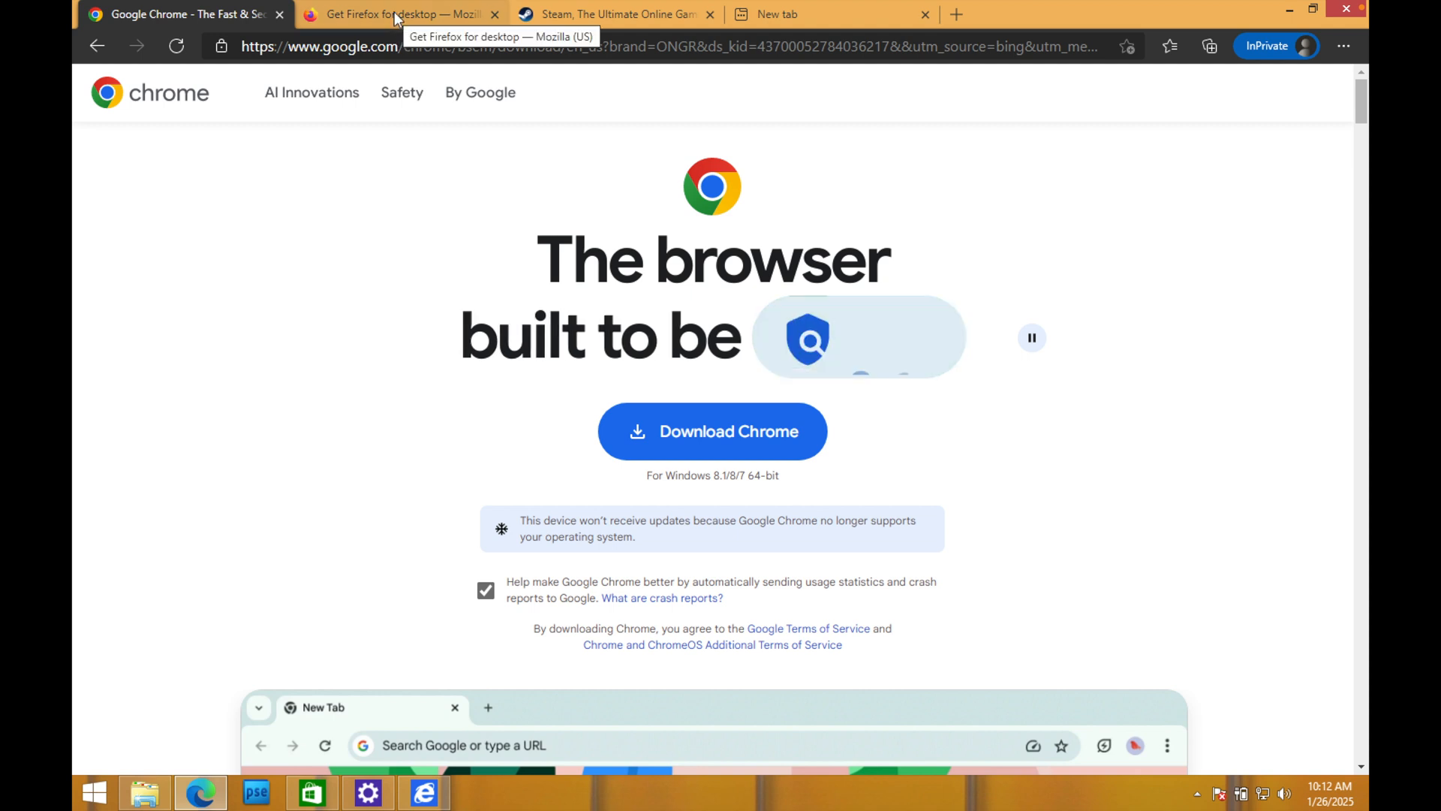
Step: Switch to the 'Get Firefox for desktop' tab showing the Windows 8.1 unsupported notice
click(394, 13)
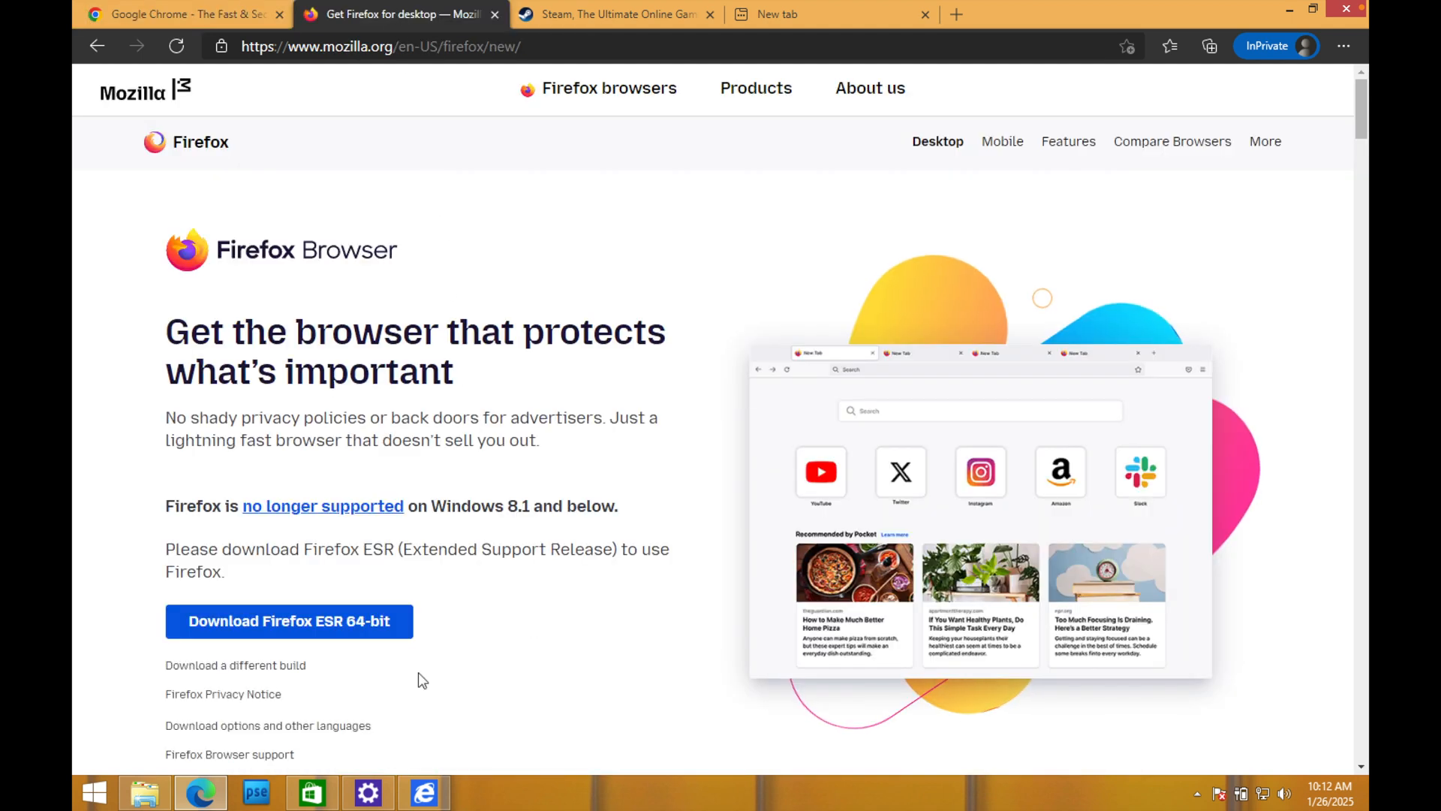
mouse_move(405, 649)
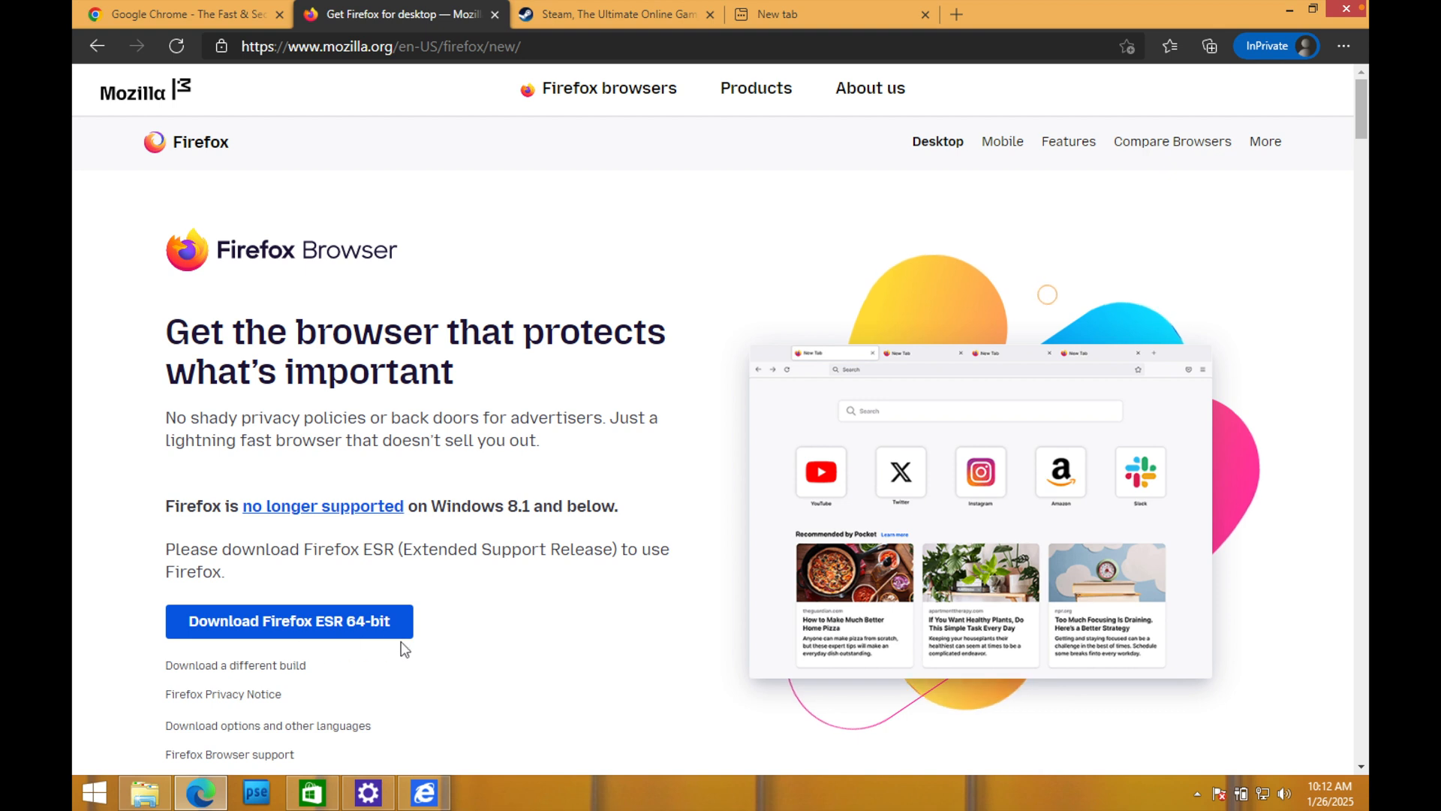
mouse_move(521, 588)
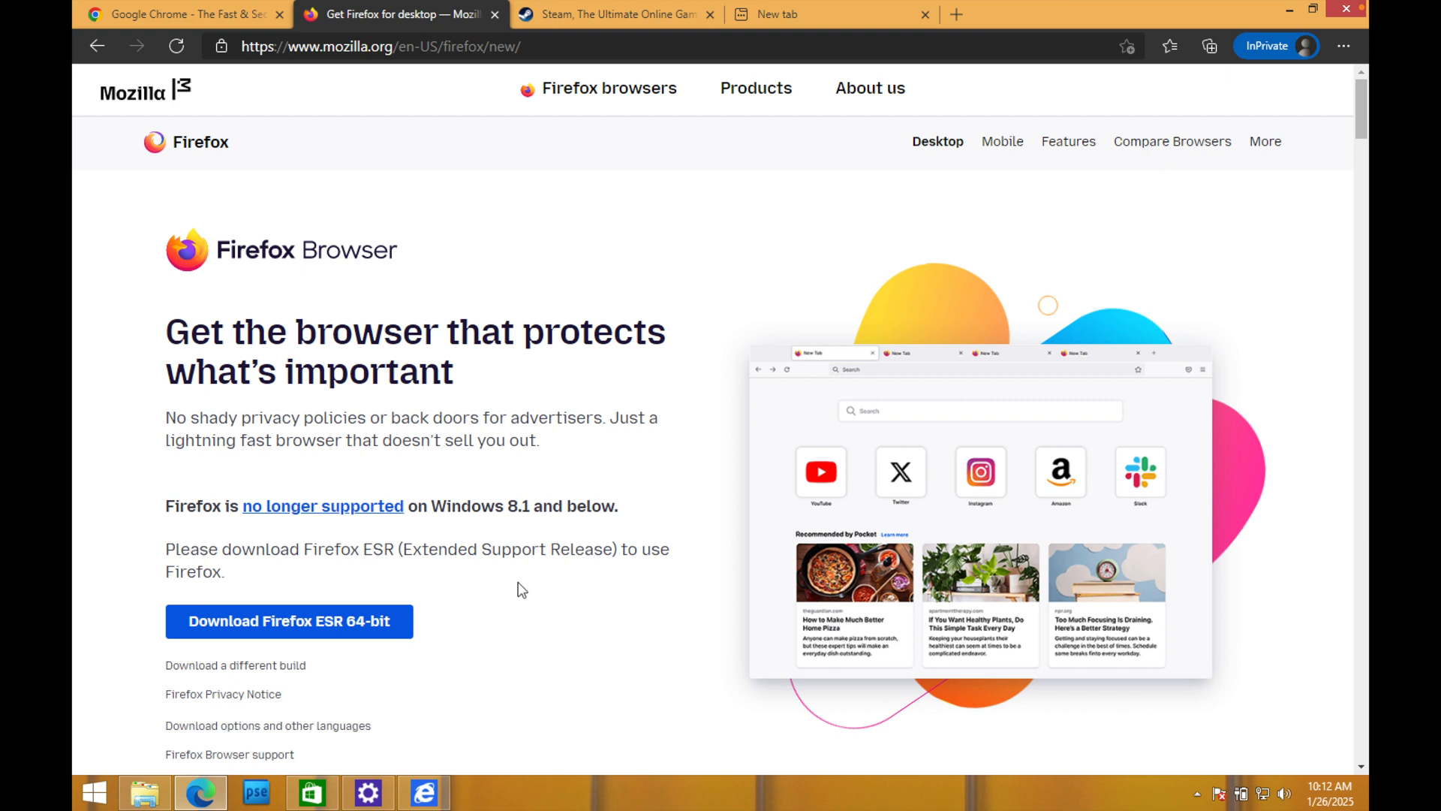
mouse_move(593, 258)
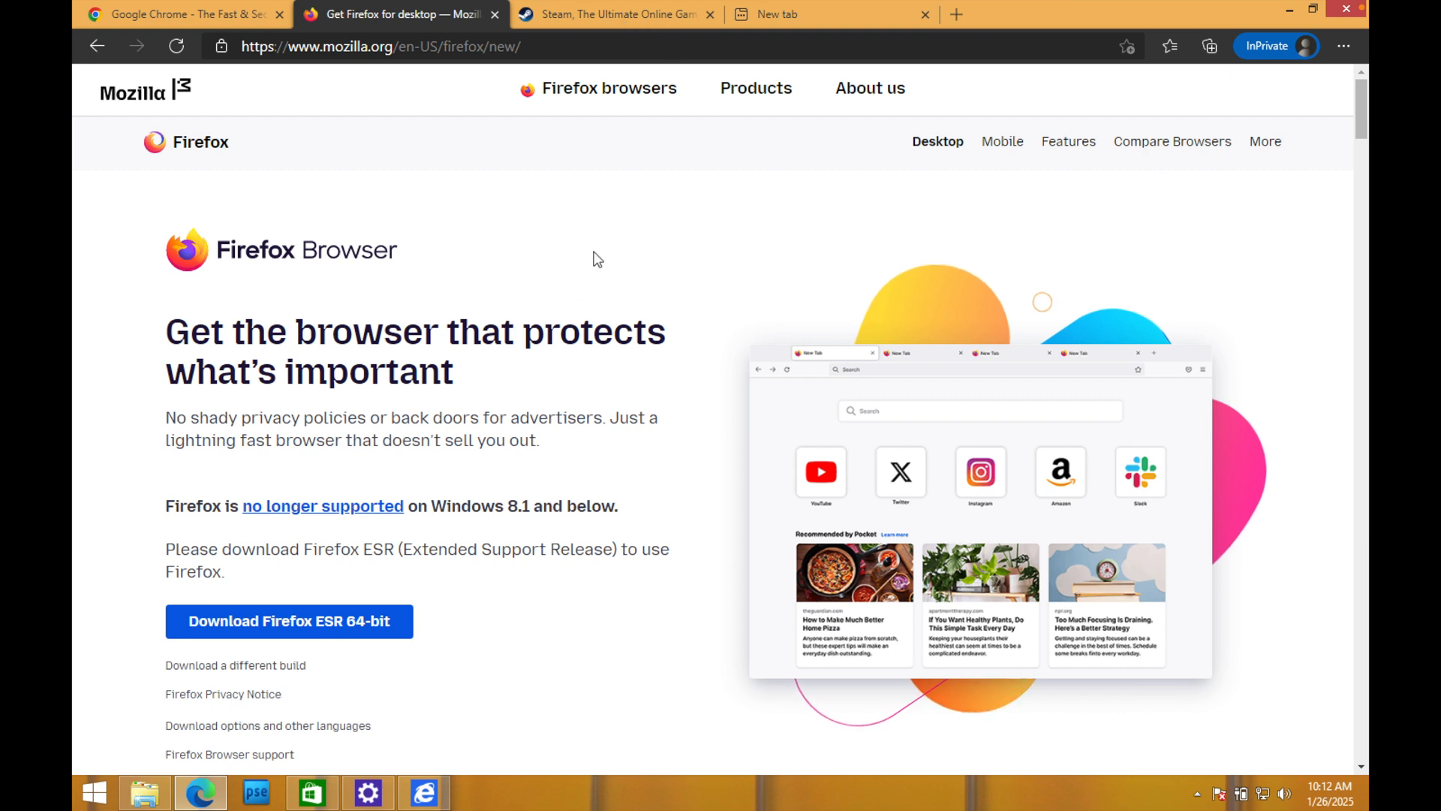
mouse_move(588, 272)
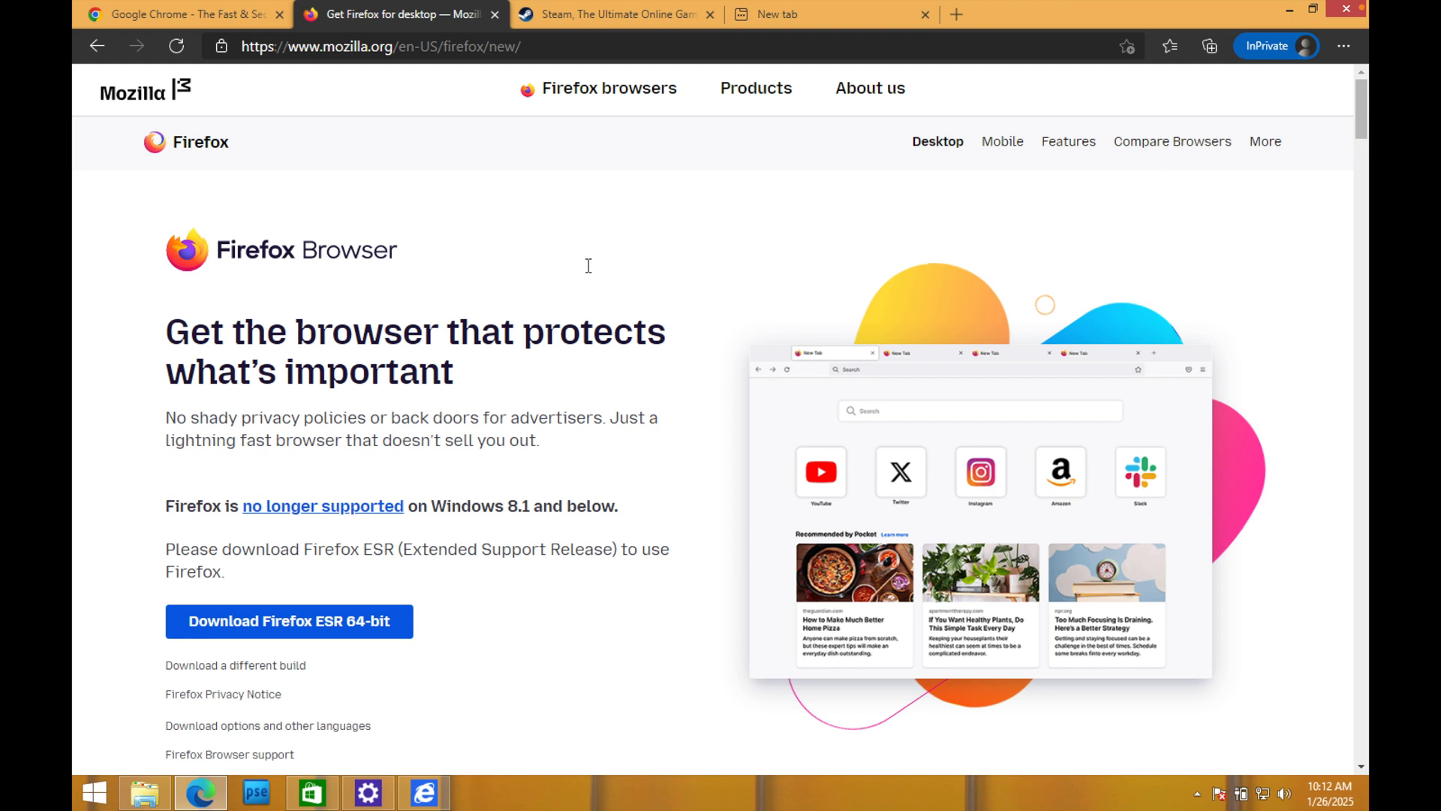
Step: Show the Steam about page tab, then minimize Edge to reveal the desktop
click(613, 14)
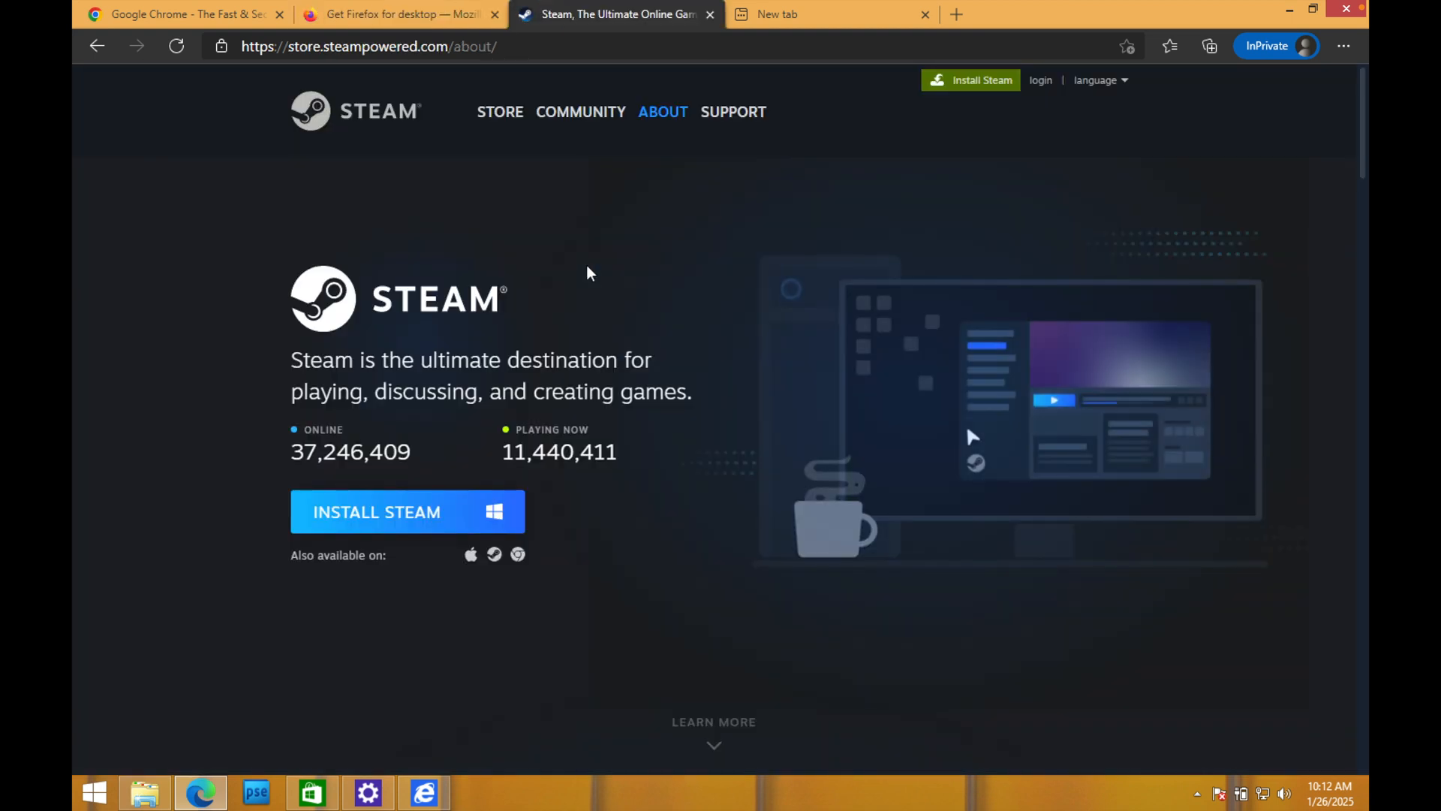
mouse_move(1049, 424)
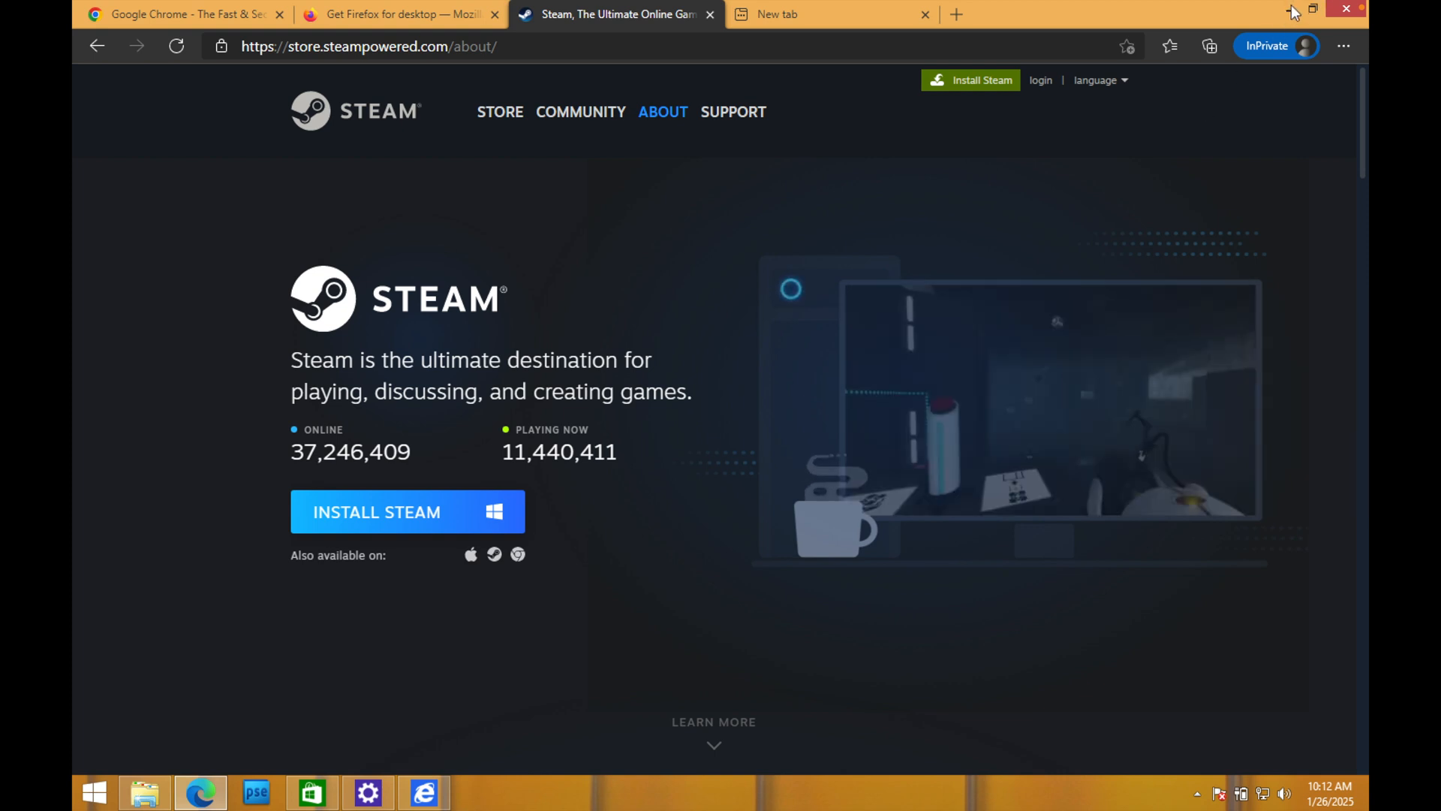
click(1345, 10)
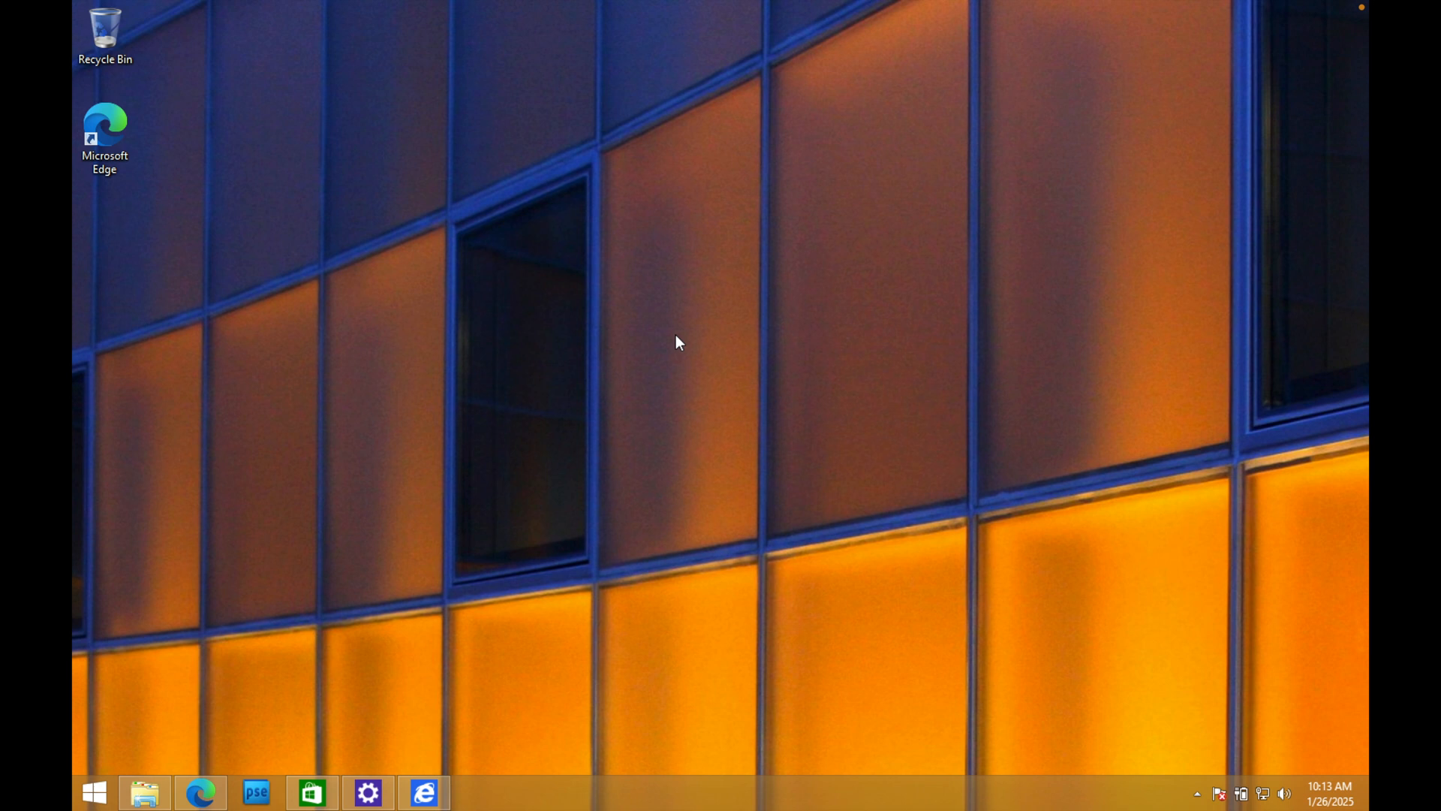
mouse_move(717, 408)
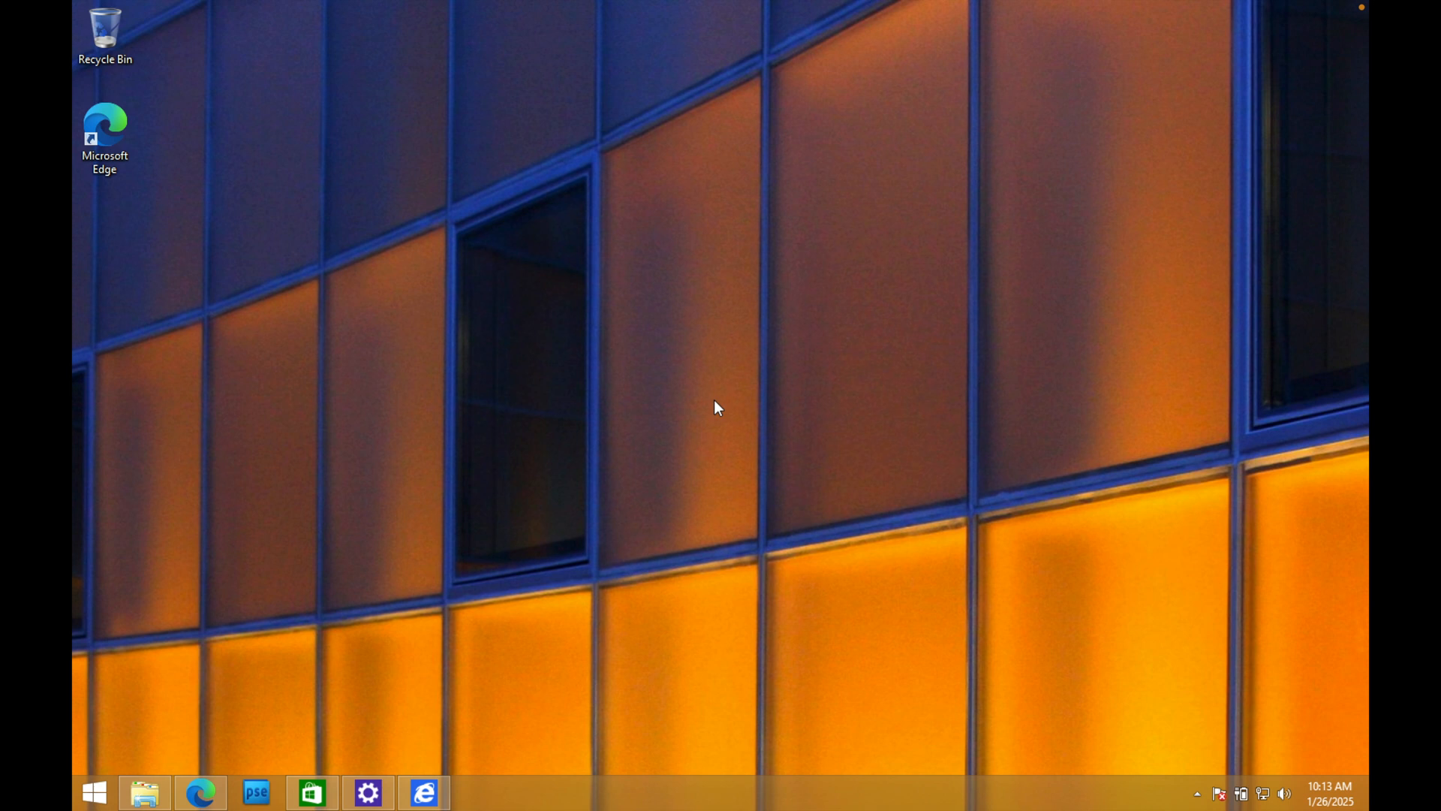
mouse_move(590, 304)
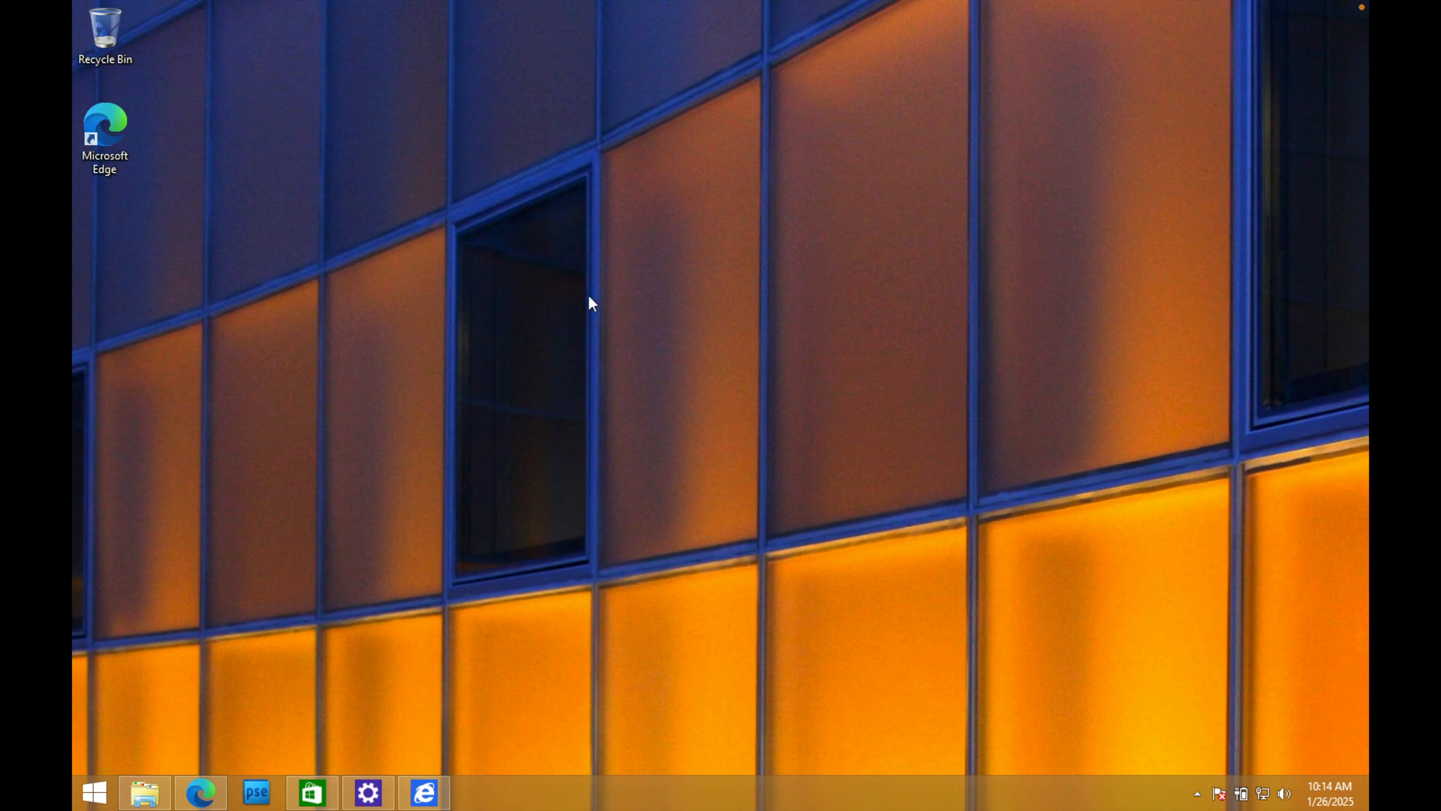